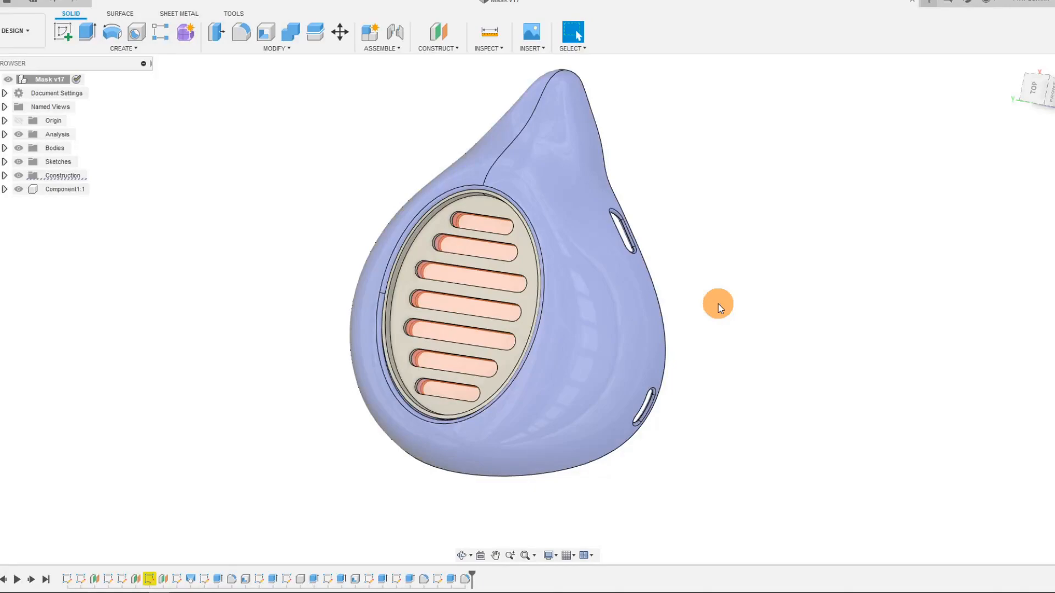
mouse_move(719, 294)
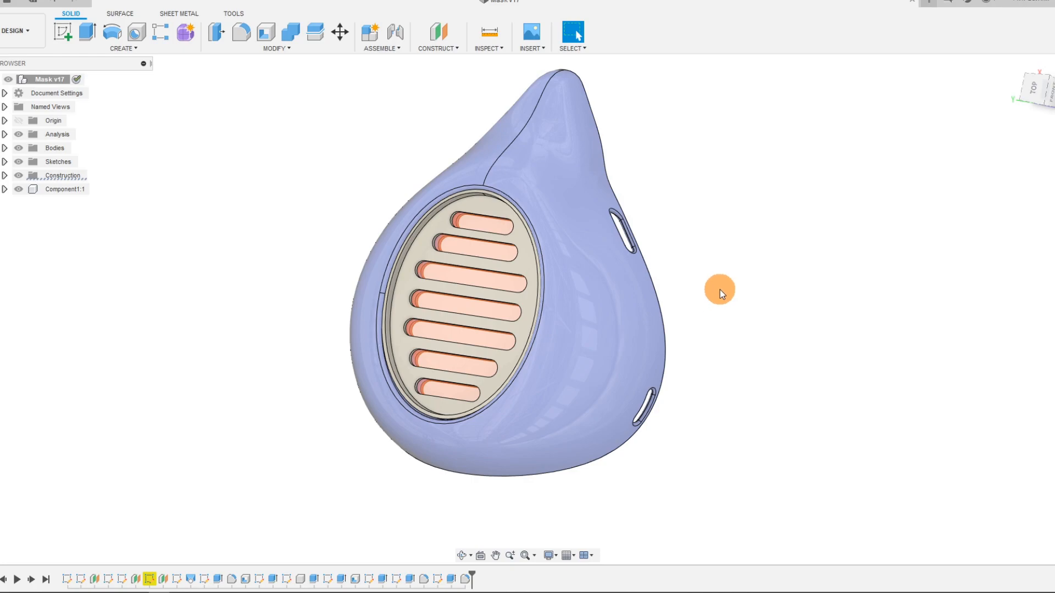
mouse_move(707, 290)
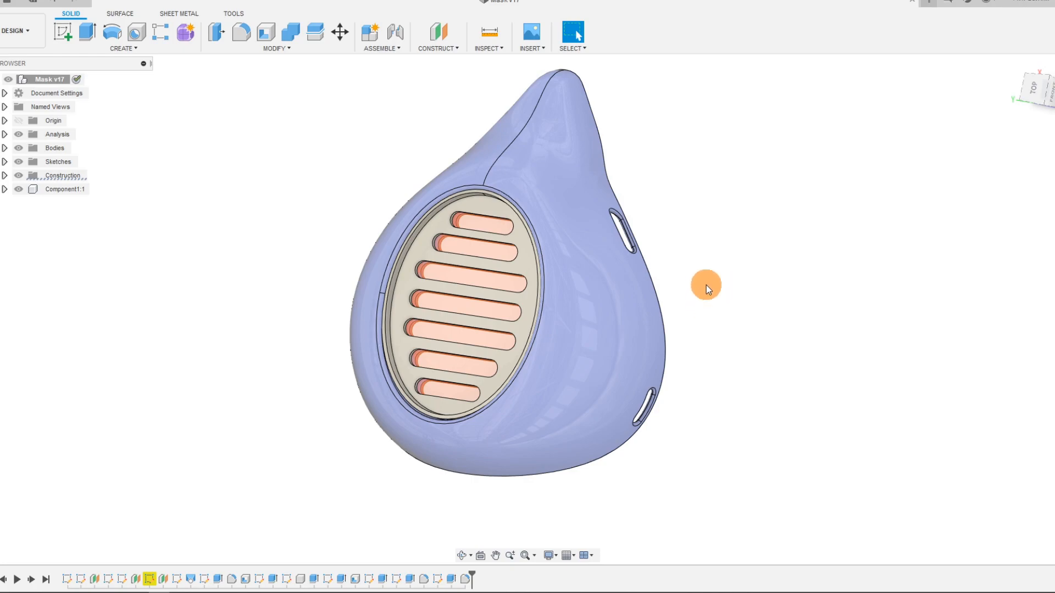
mouse_move(461, 555)
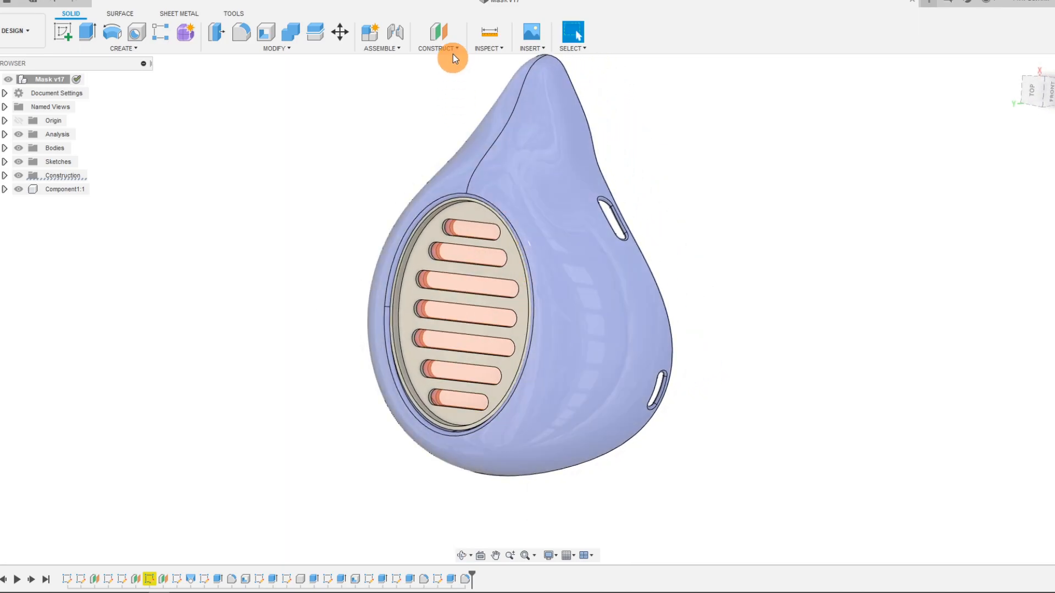
Create an offset plane at -0.5 in from the flat filter-area face inside the mask
left_click(437, 36)
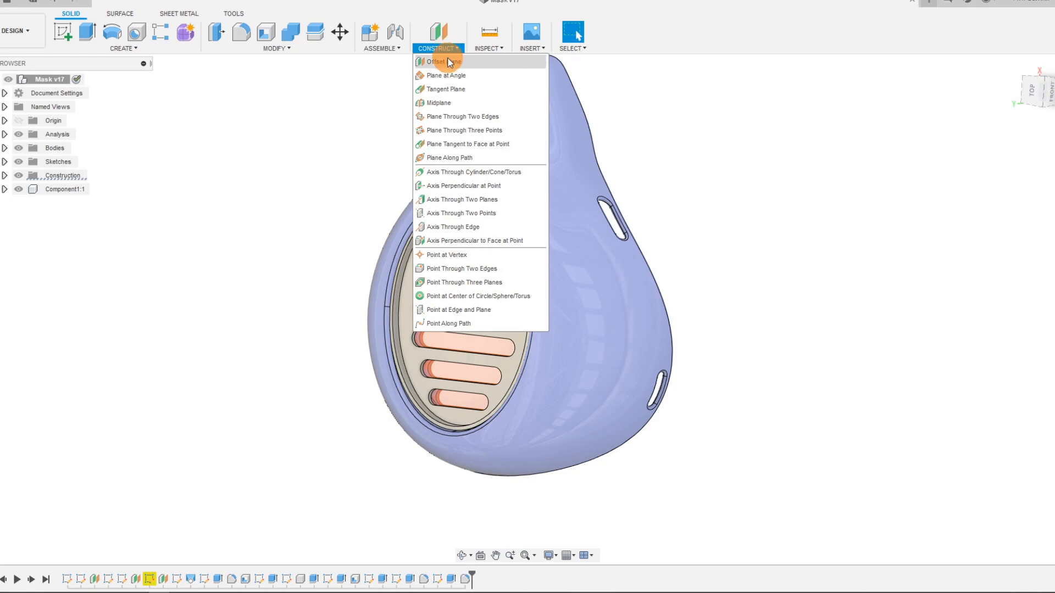
left_click(445, 62)
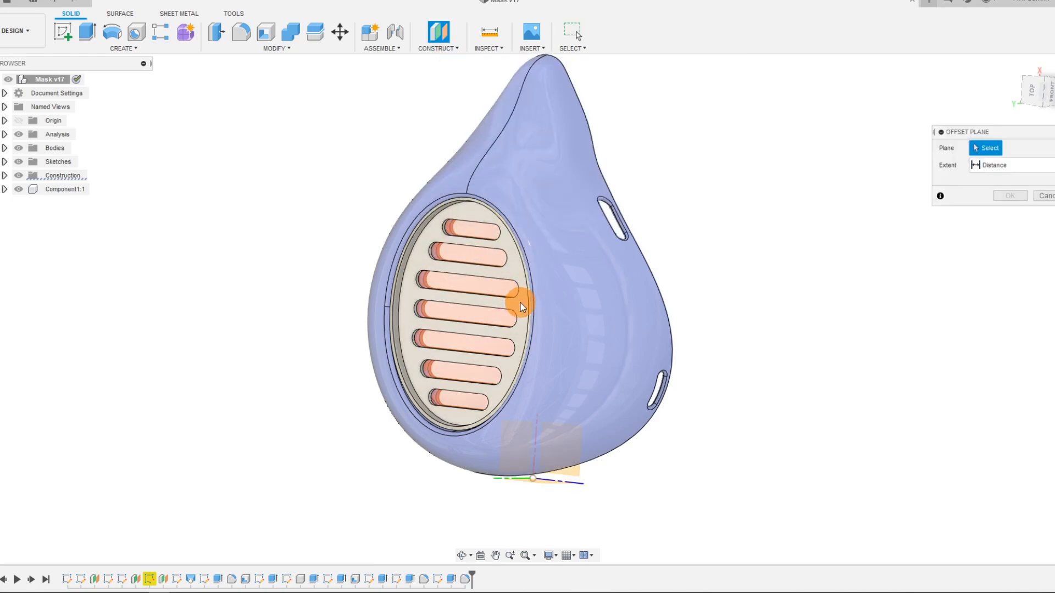
left_click(522, 300)
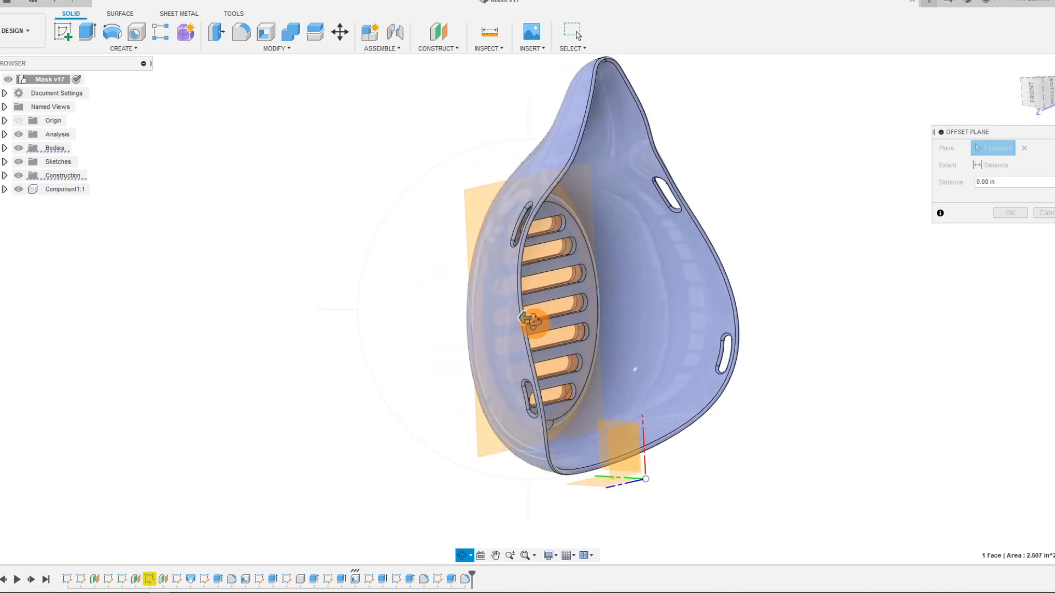
left_click(531, 323)
type("-.5")
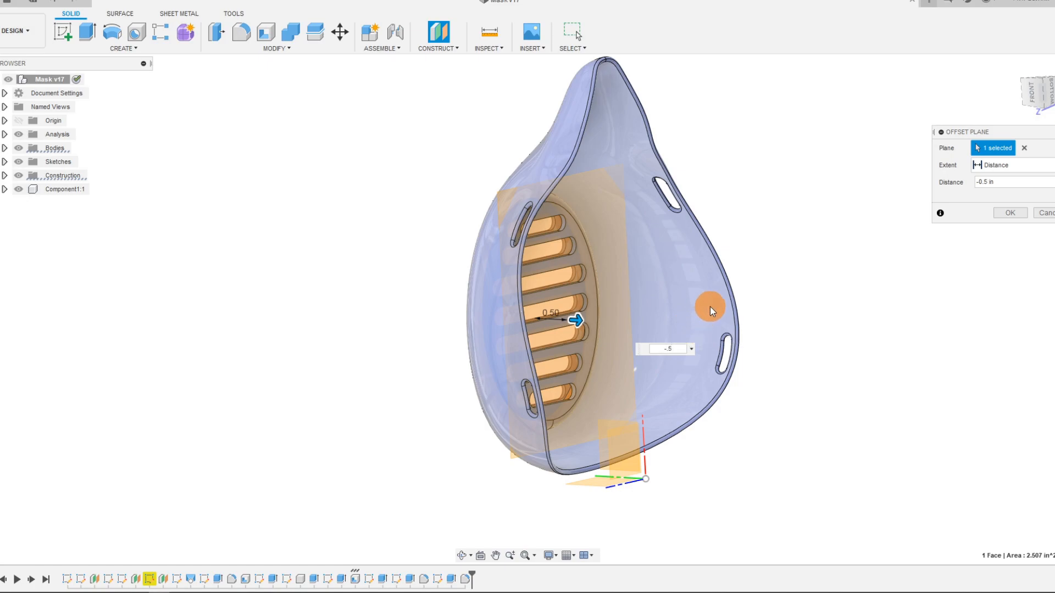
left_click(1009, 212)
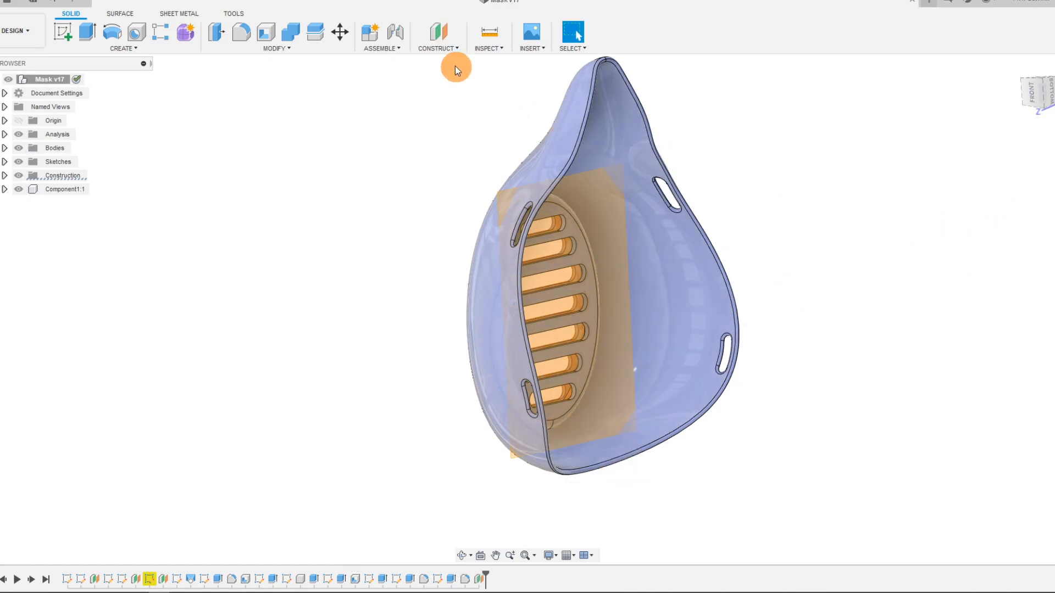
Add a second offset construction plane at -0.2 in inside the mask
left_click(438, 33)
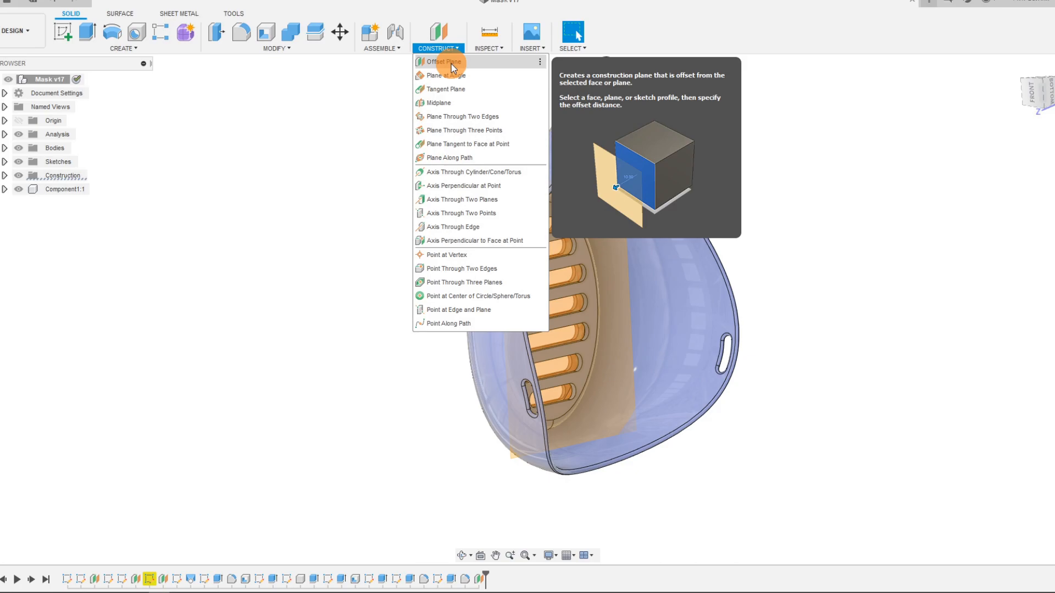
left_click(443, 61)
type("-.2")
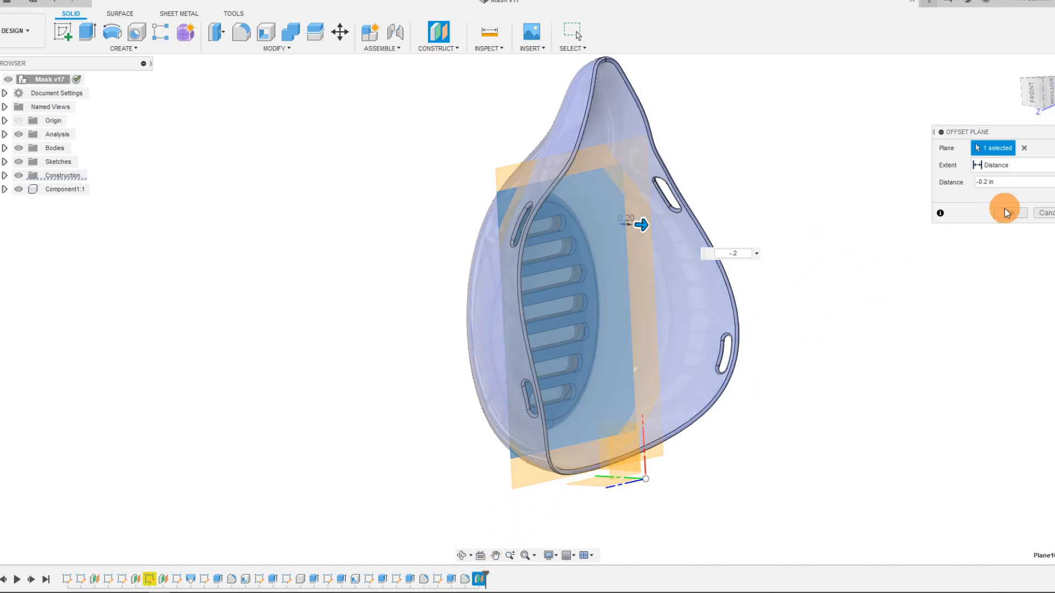
left_click(1004, 212)
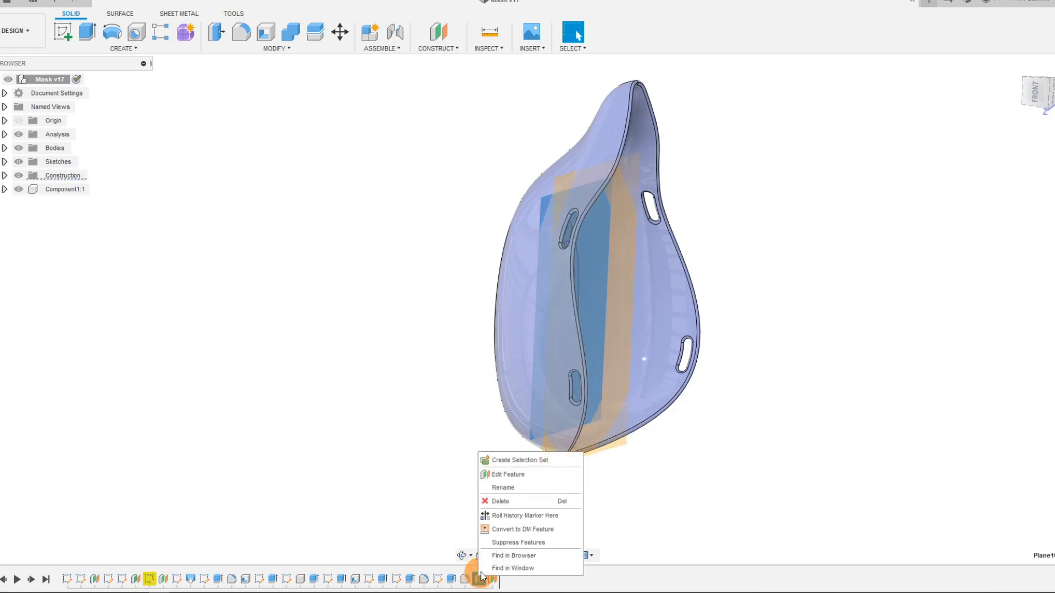
Edit the second offset plane so its distance becomes -0.4 in
left_click(508, 474)
type("-.4")
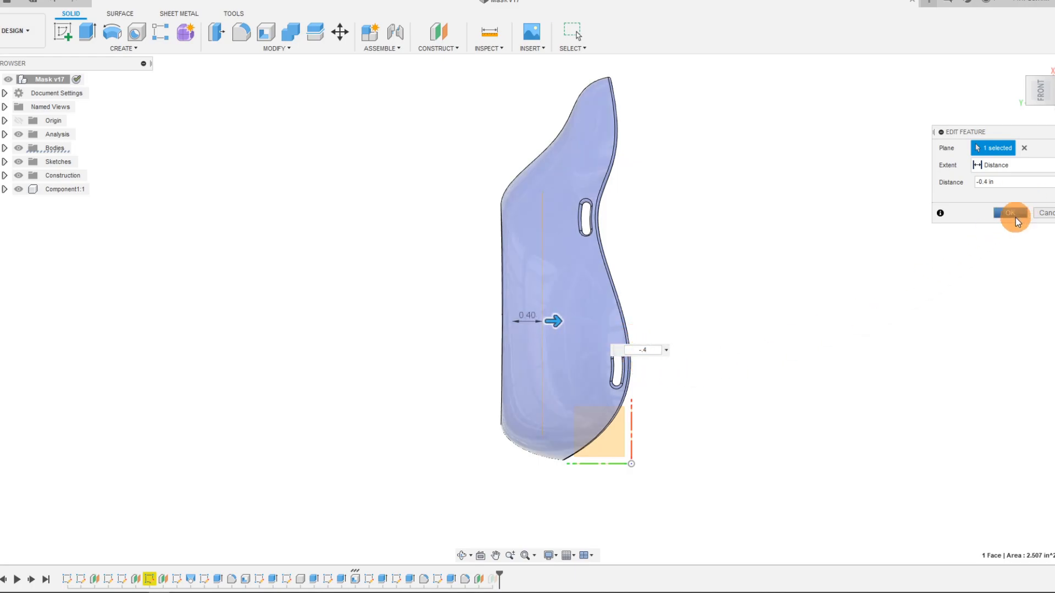
left_click(1011, 213)
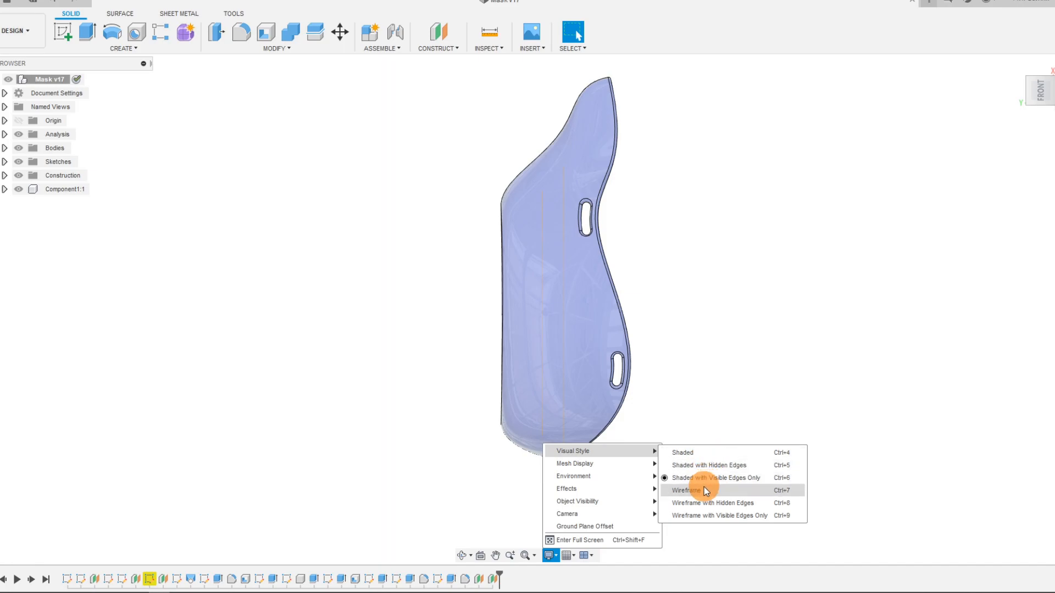
left_click(684, 489)
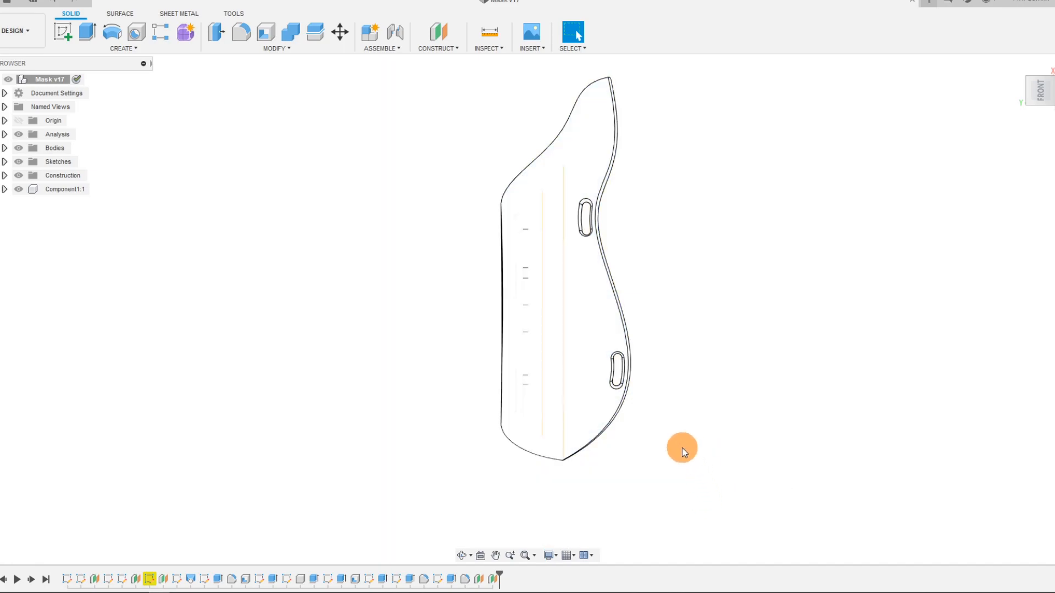
scroll("up", 3)
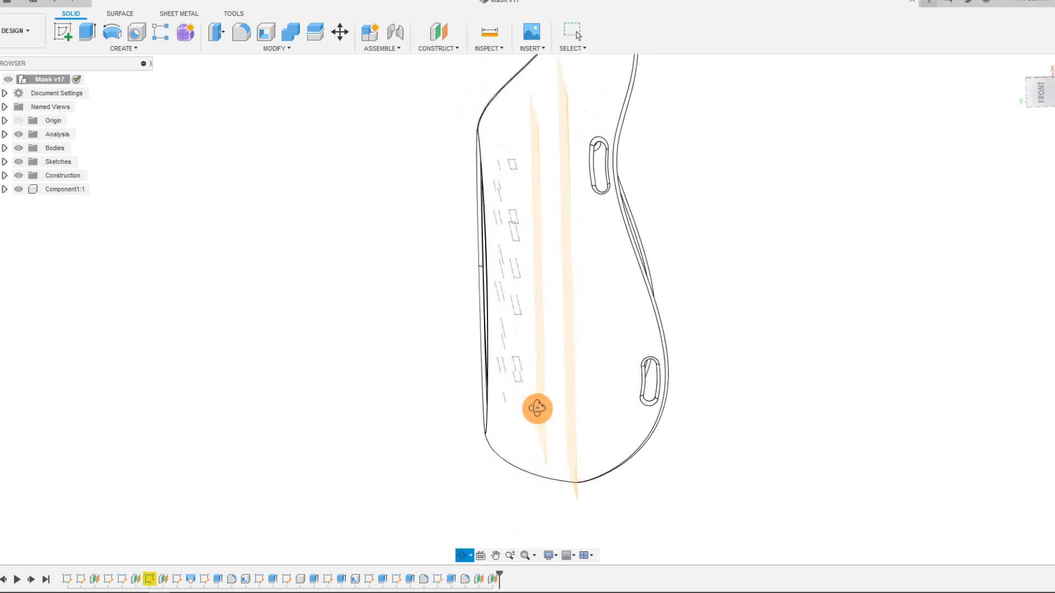
left_click(549, 555)
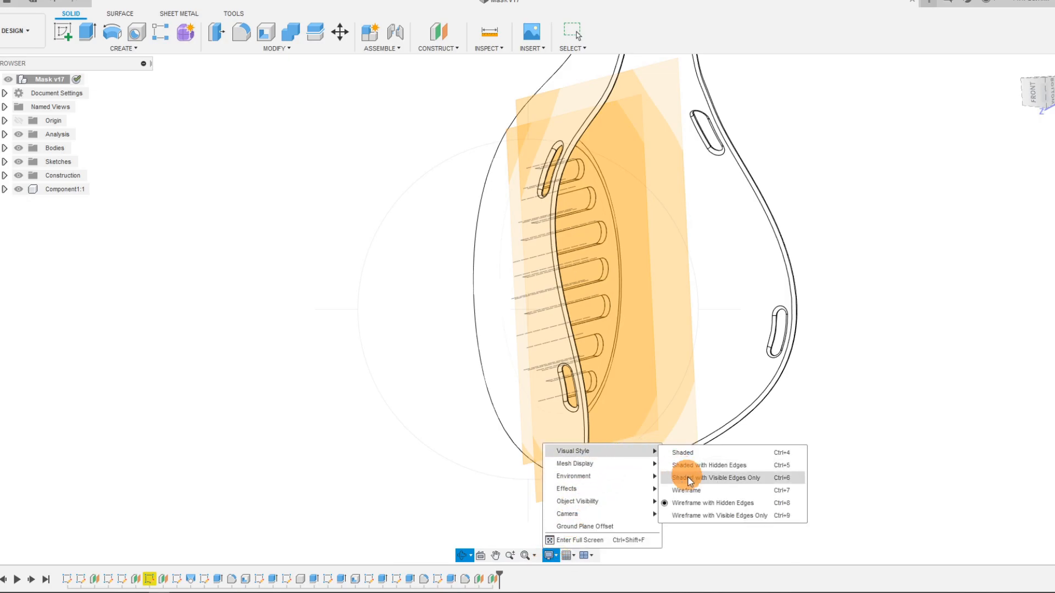
mouse_move(693, 490)
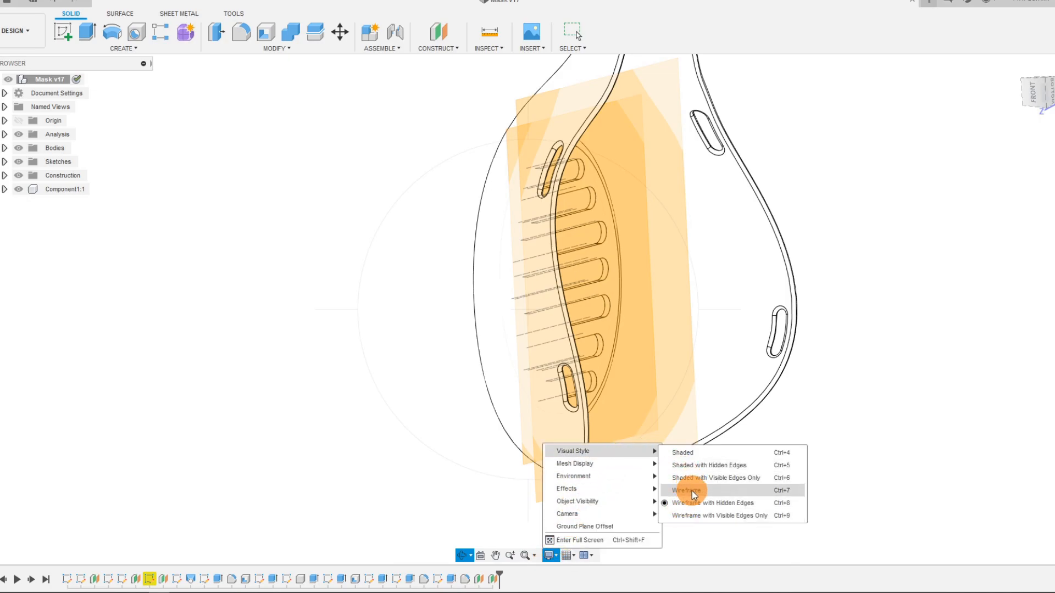
left_click(686, 490)
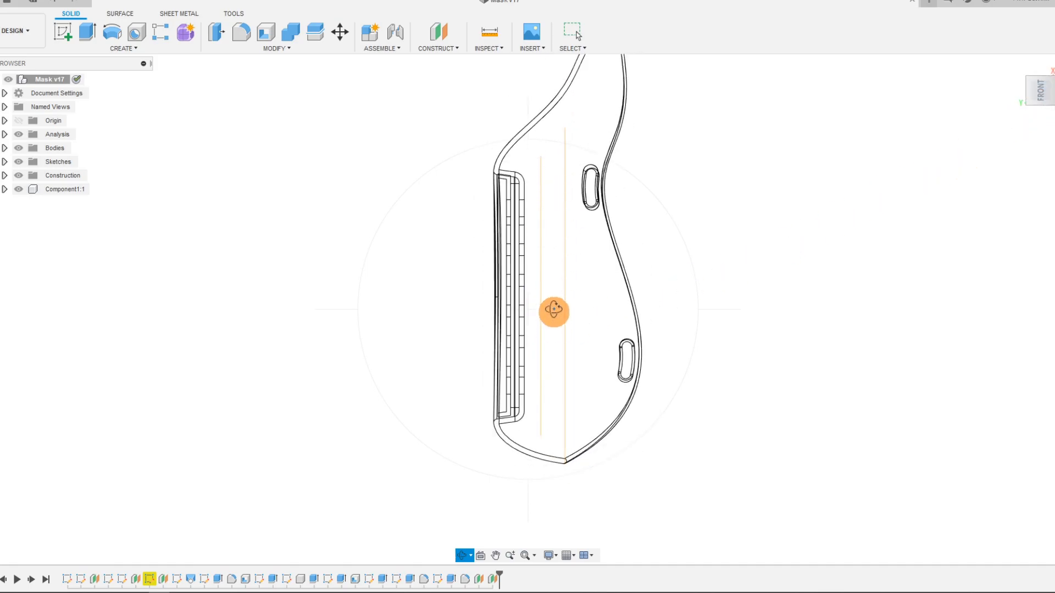
mouse_move(554, 555)
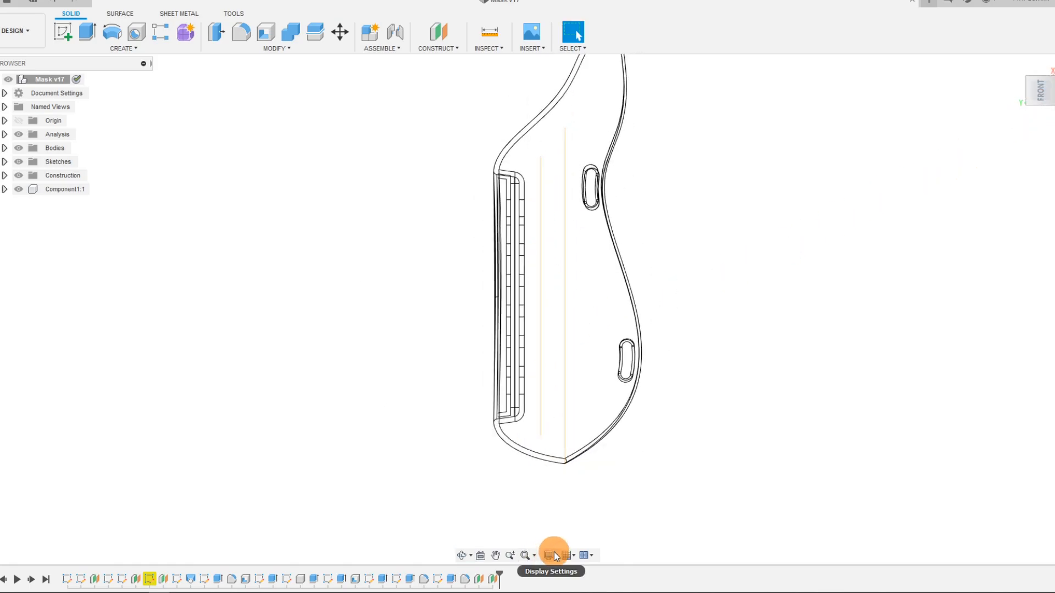
left_click(554, 555)
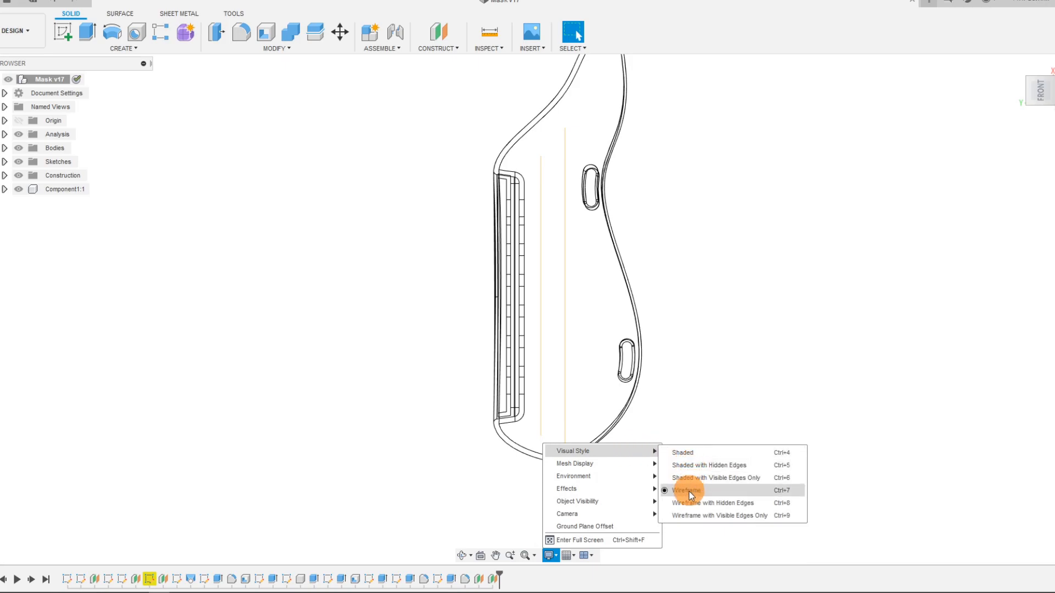
left_click(682, 452)
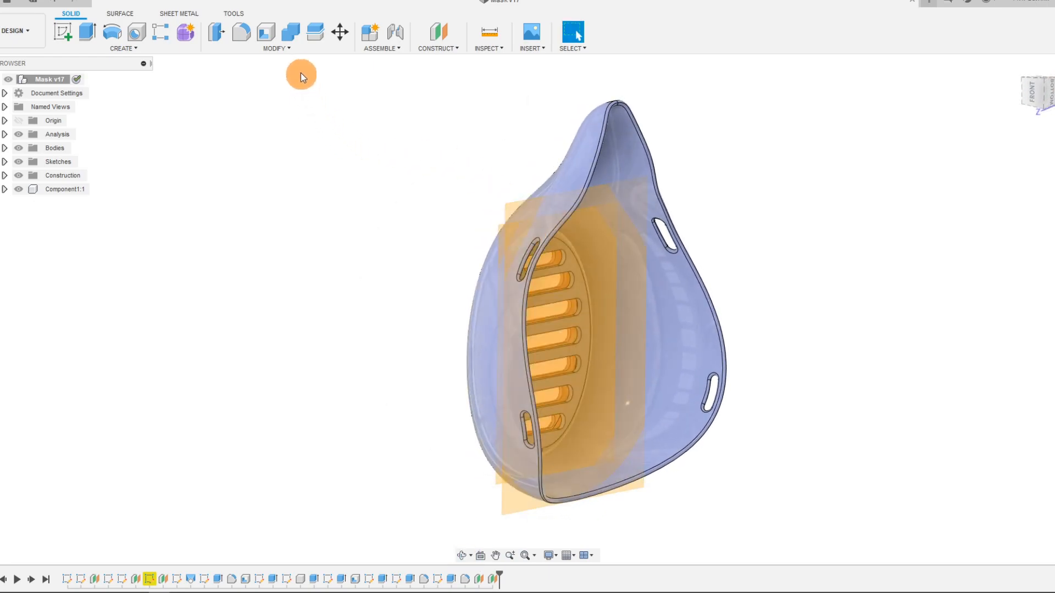
Split the inner cup face using the offset construction plane as the splitting tool
left_click(275, 48)
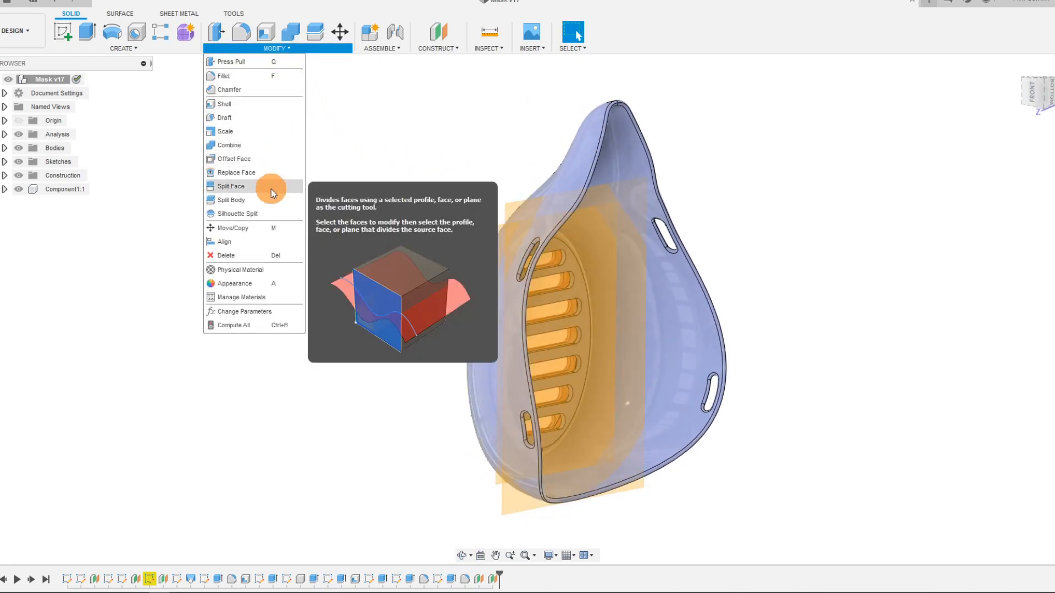
left_click(231, 186)
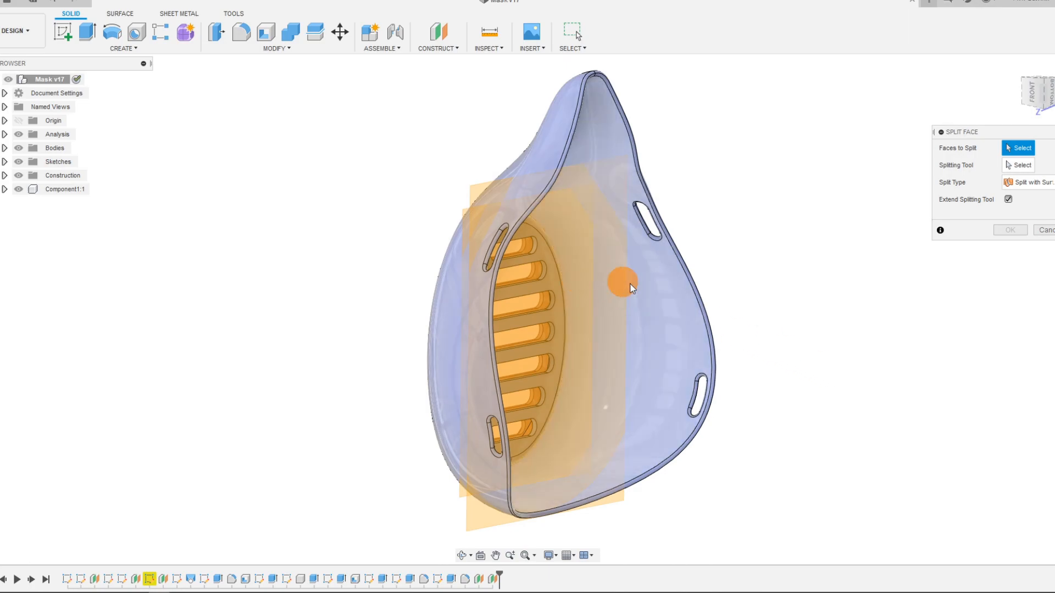
left_click(625, 282)
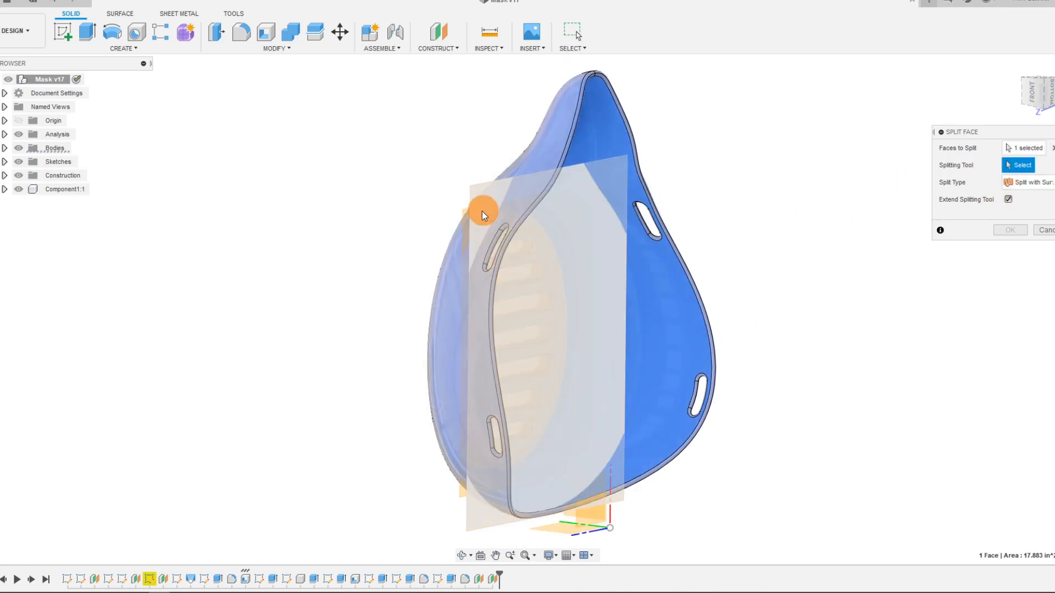
left_click(471, 212)
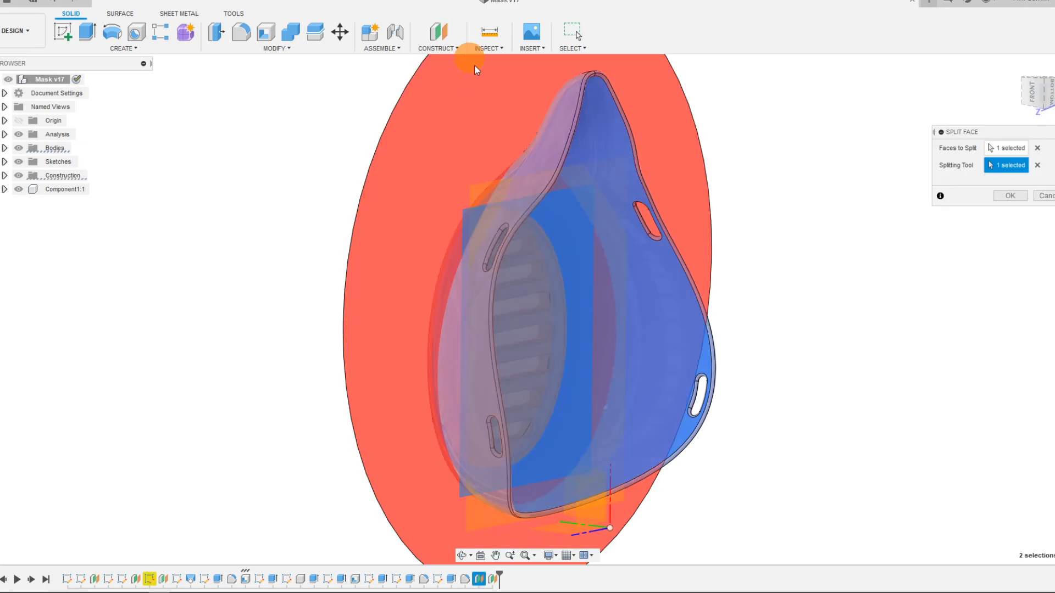
left_click(1010, 195)
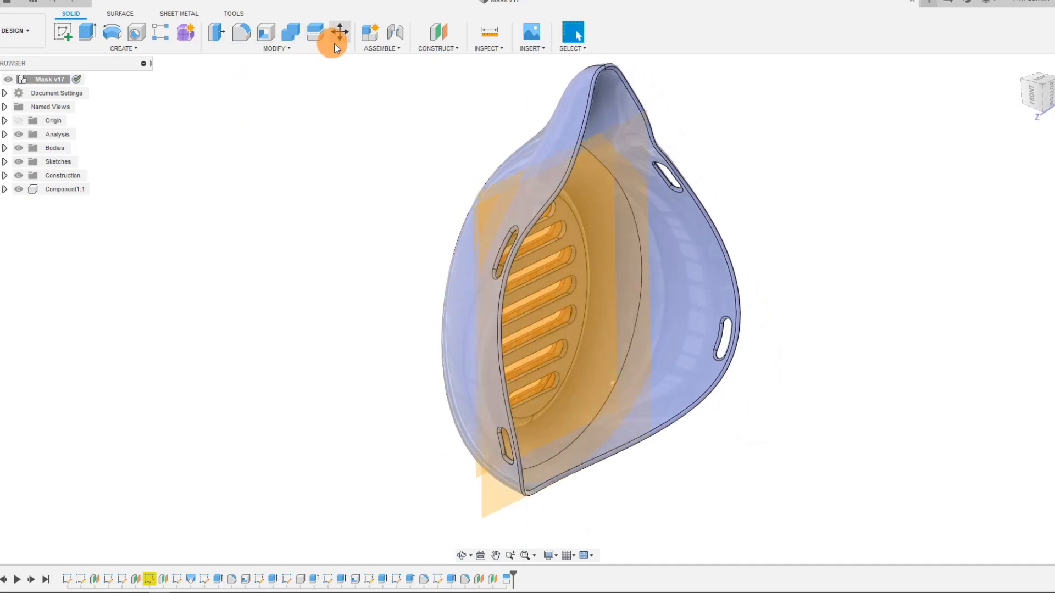
Split the inner cup face again with the large cutting surface as the tool
left_click(275, 37)
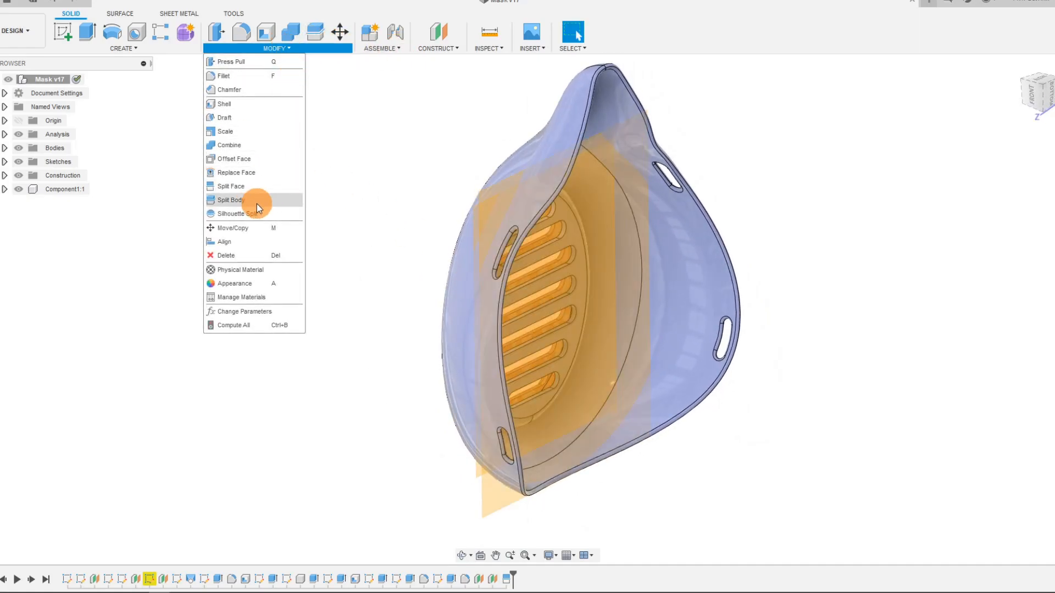
left_click(230, 186)
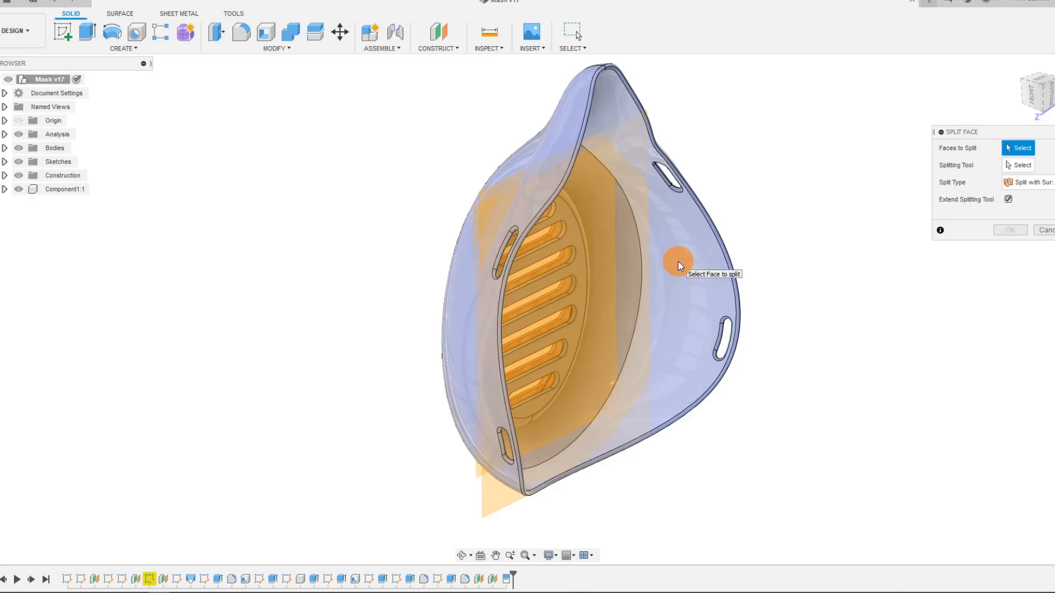
left_click(679, 265)
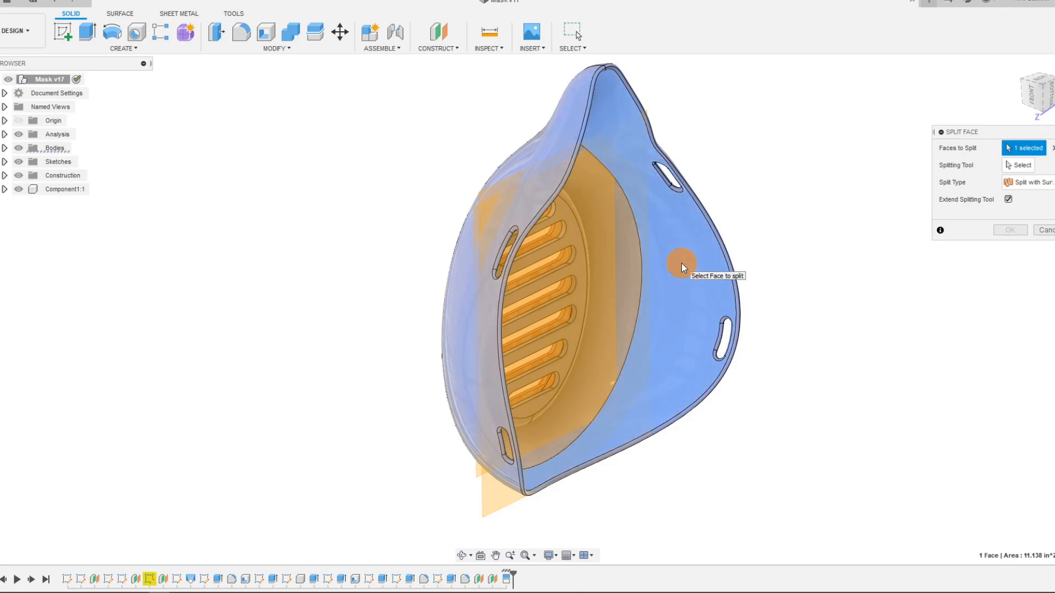
left_click(1022, 164)
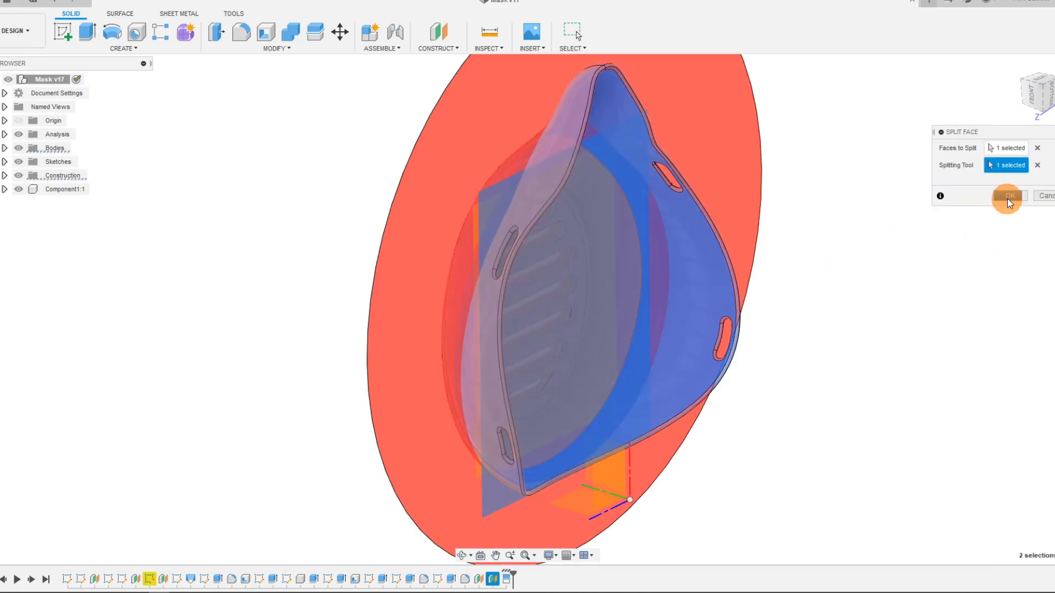
left_click(1007, 195)
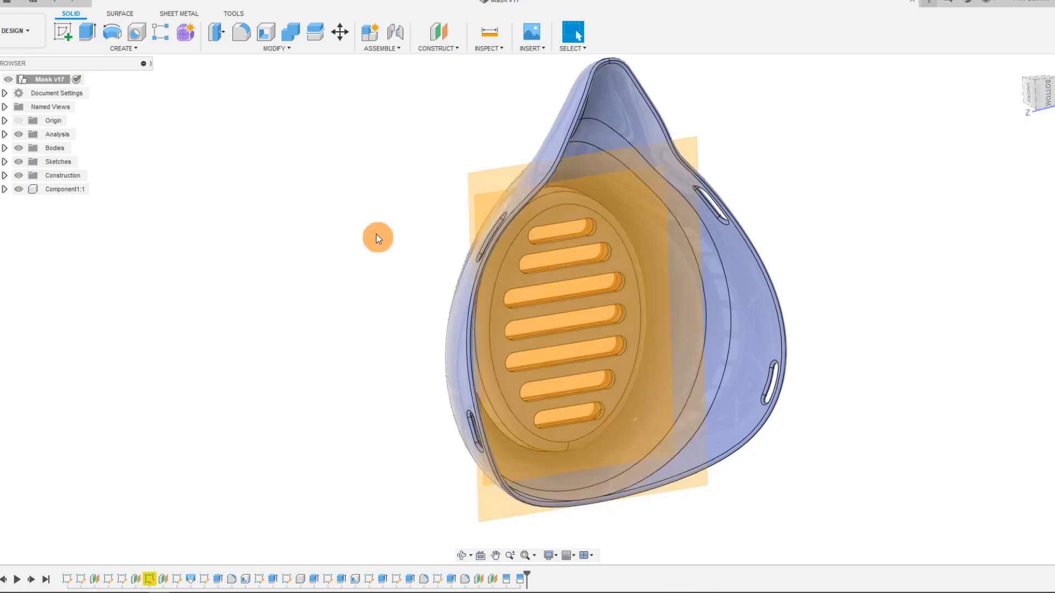
mouse_move(179, 80)
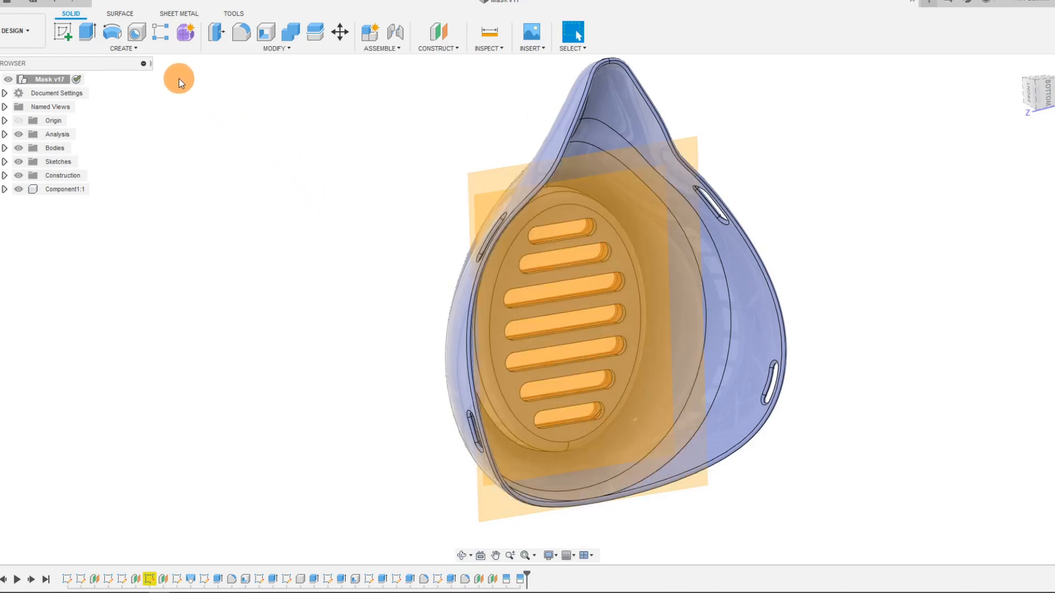
left_click(123, 48)
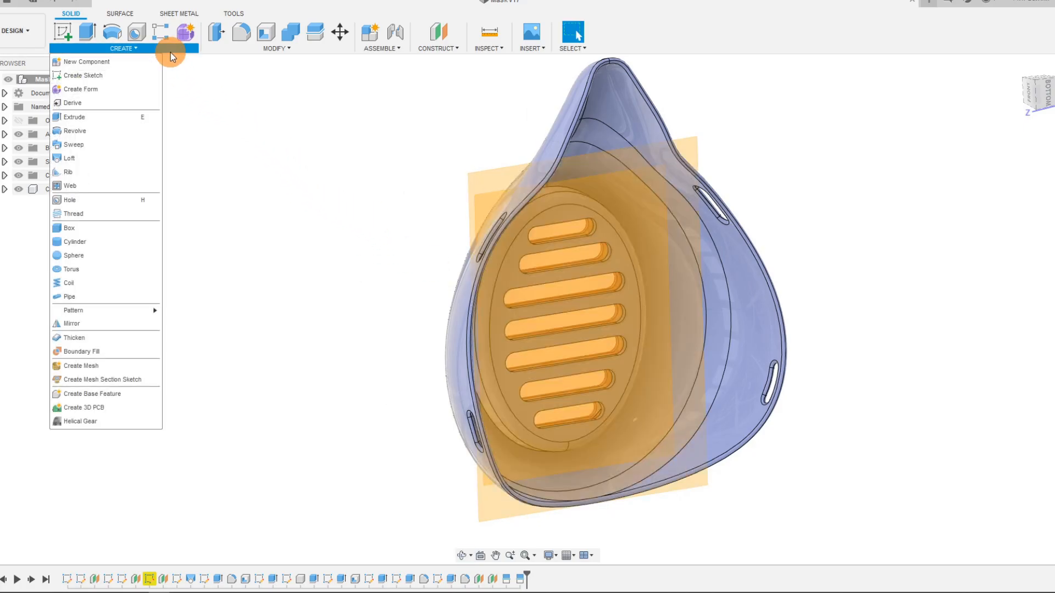
mouse_move(86, 62)
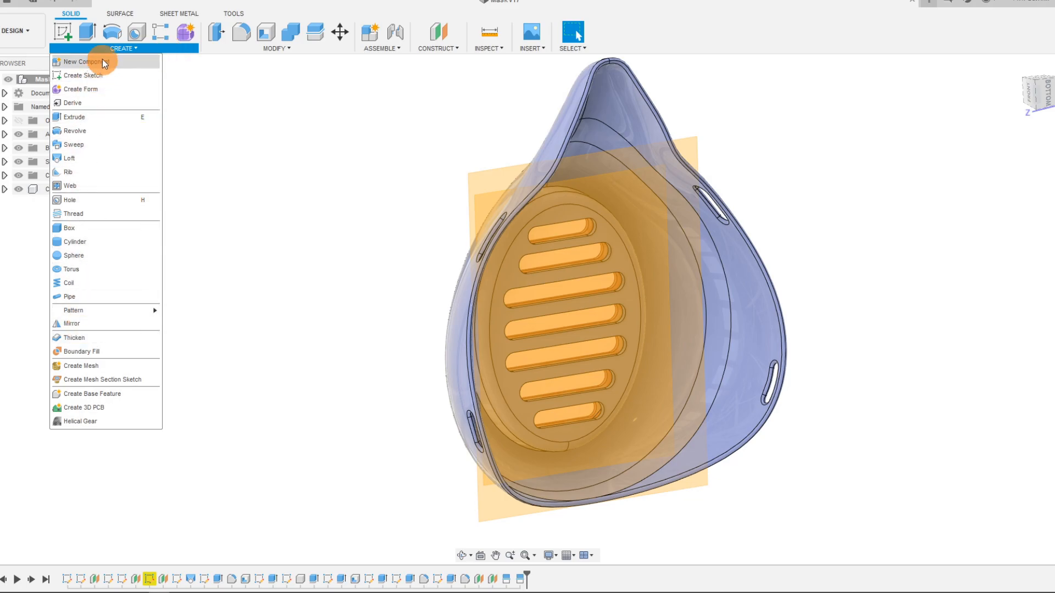
Start Thicken, turn off Chain Selection, and select the narrow split band
left_click(74, 337)
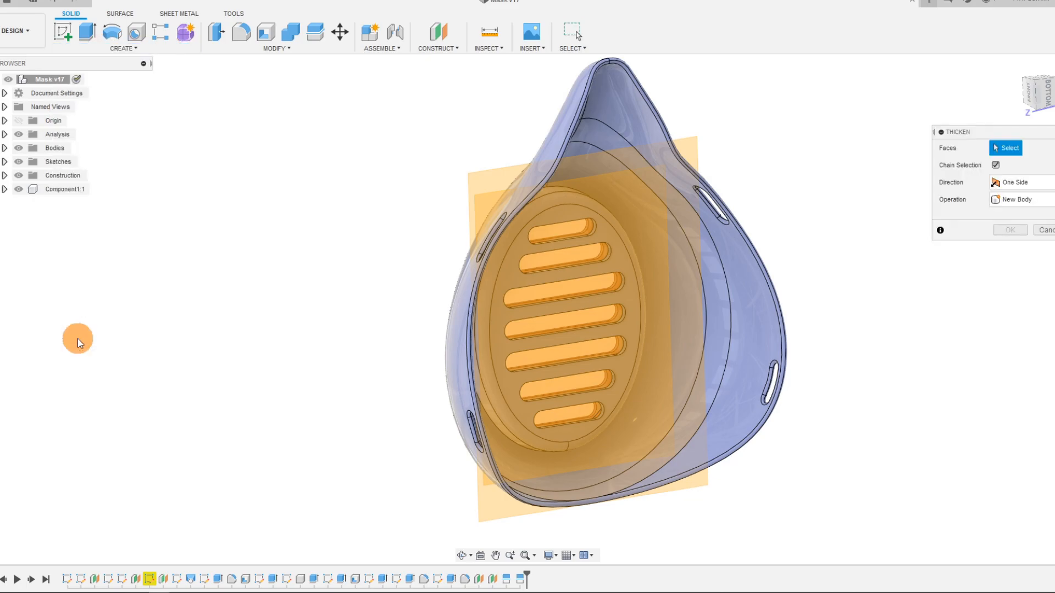
mouse_move(711, 261)
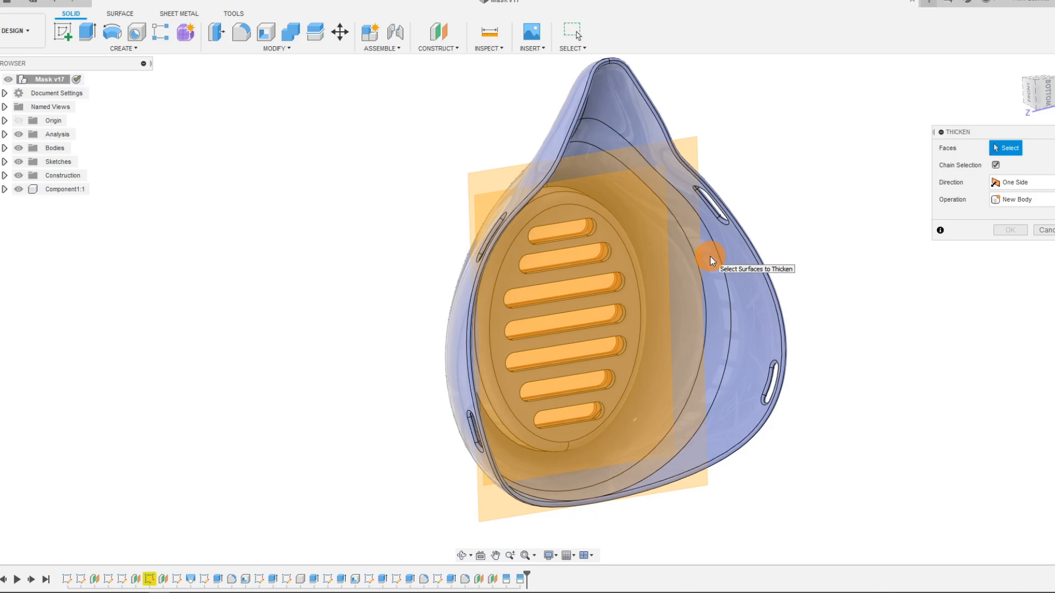
left_click(995, 165)
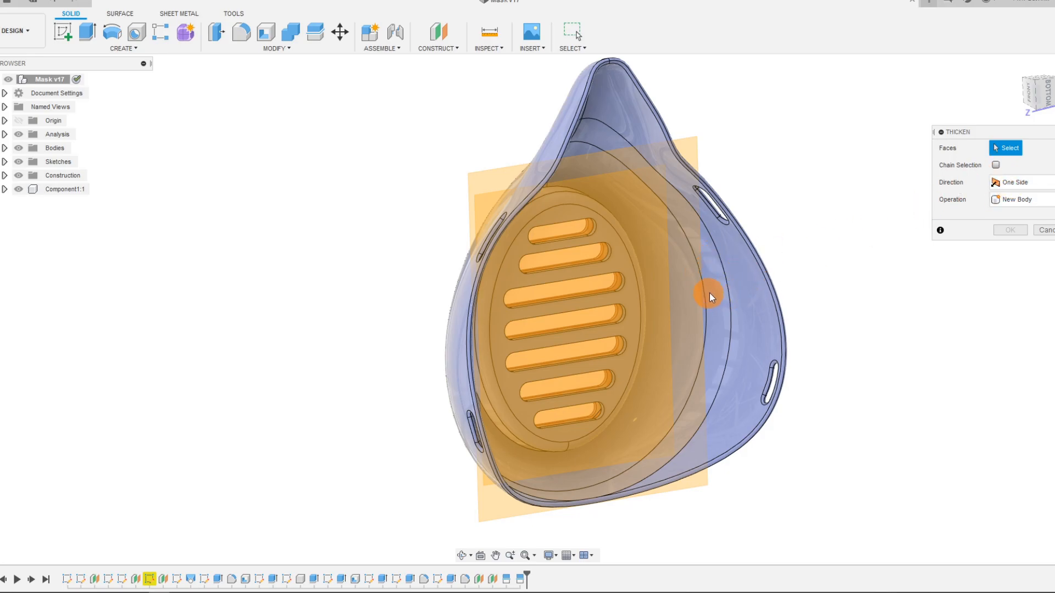
mouse_move(699, 301)
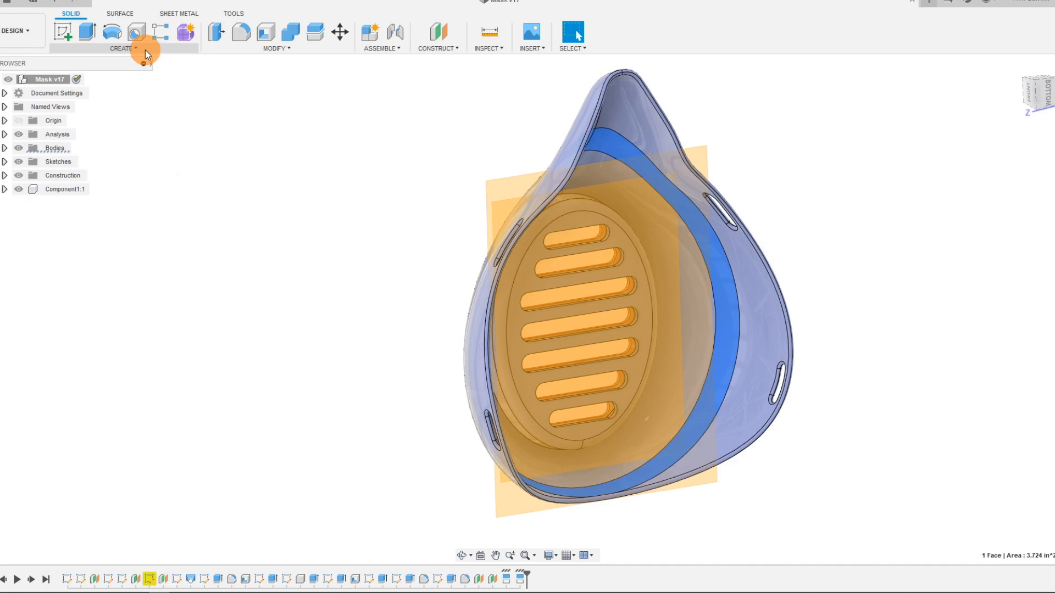
left_click(122, 47)
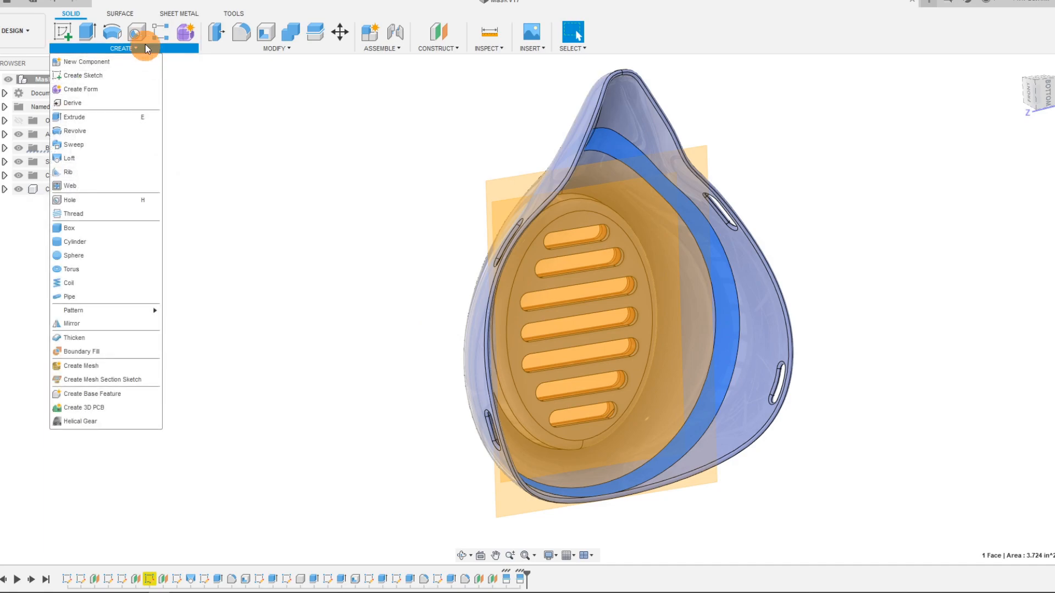
Start a surface Offset on the inner cup face with Chain Selection off and faces cleared
left_click(120, 12)
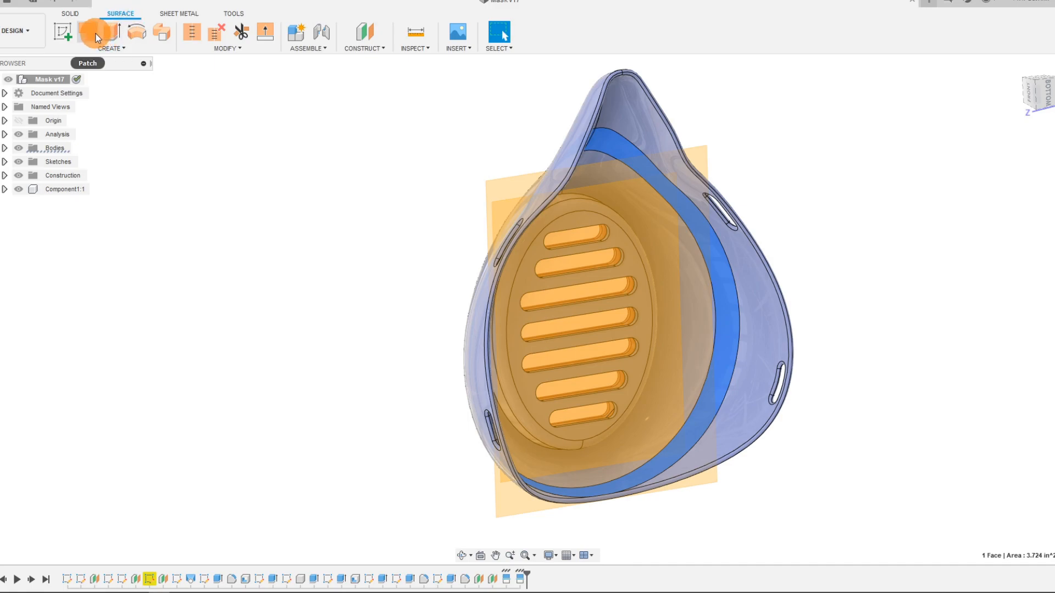
mouse_move(189, 32)
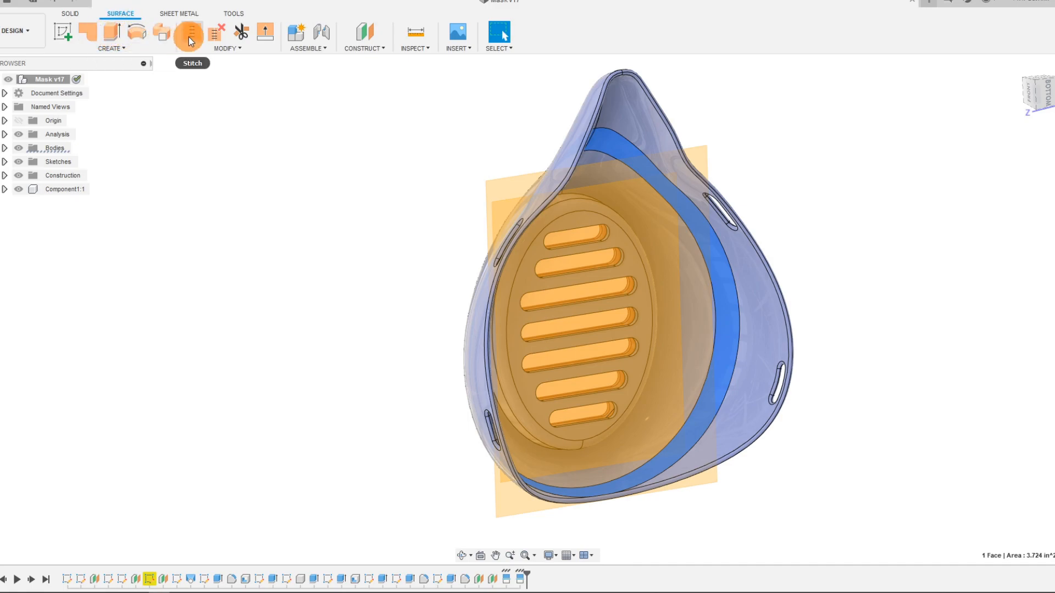
left_click(111, 48)
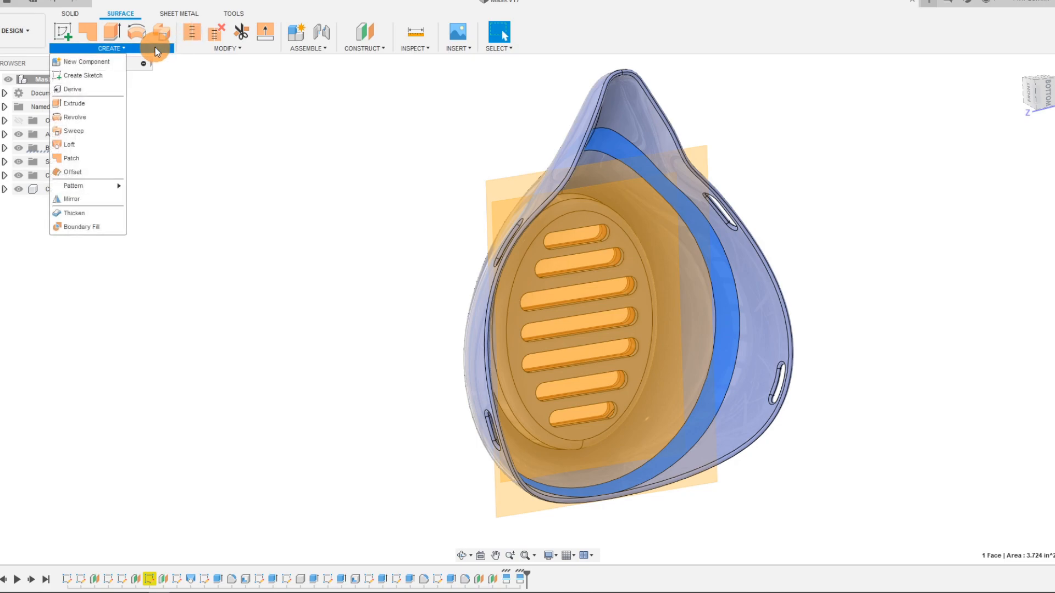
mouse_move(79, 145)
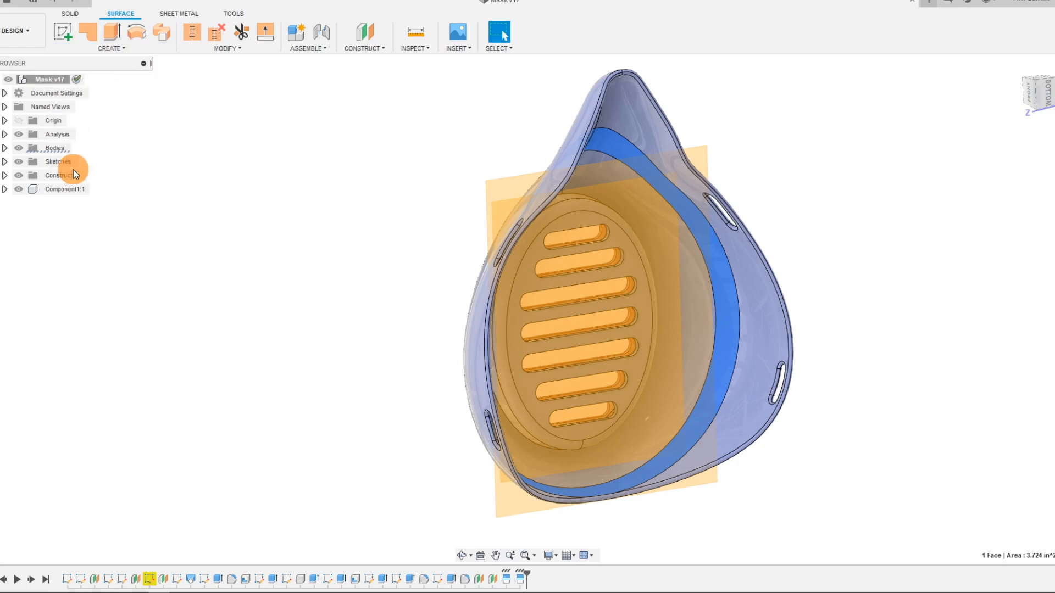
left_click(716, 252)
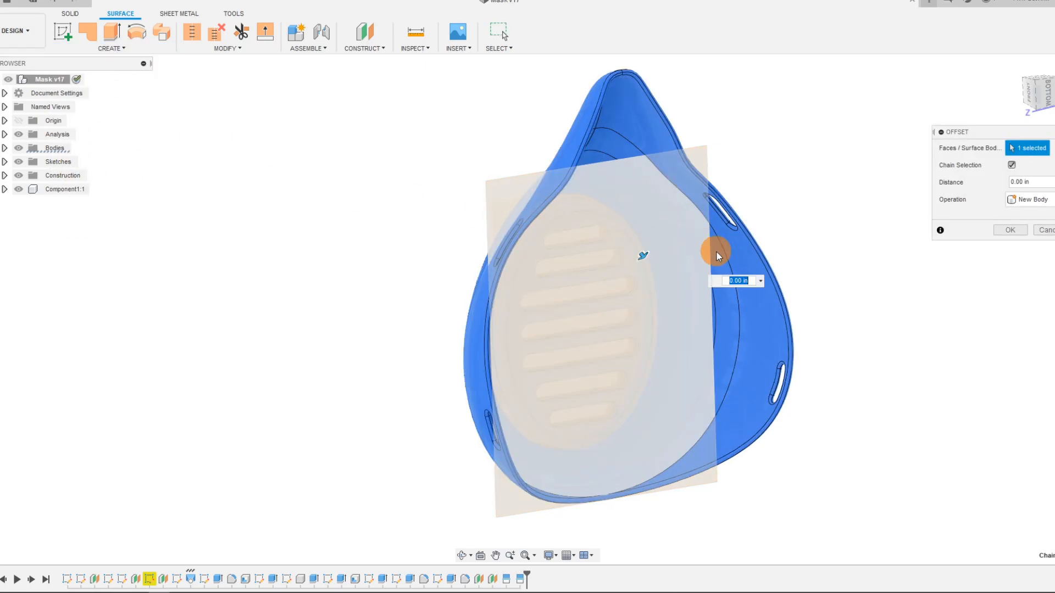
left_click(1010, 165)
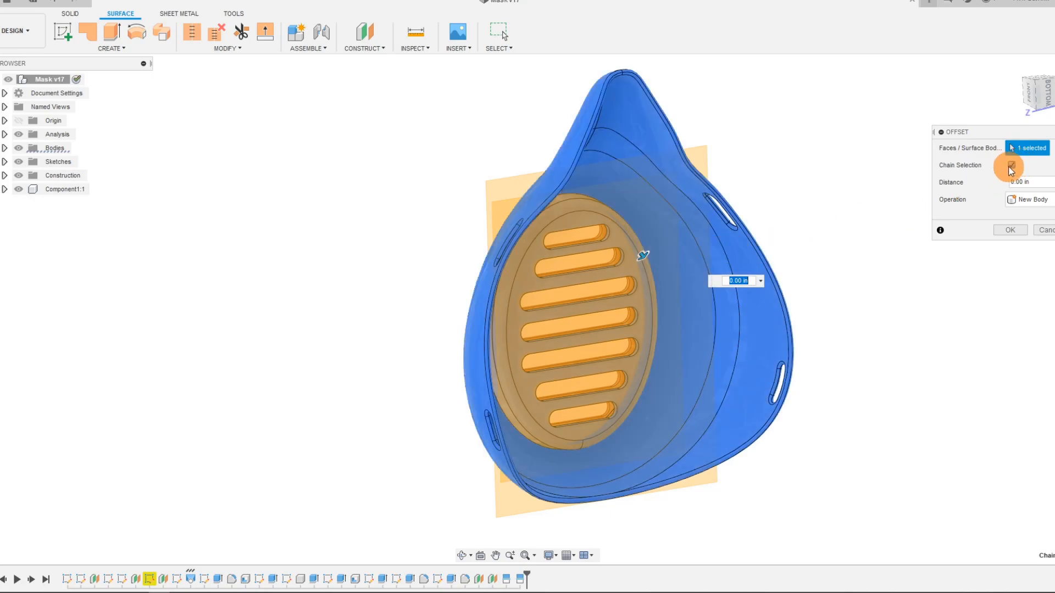
left_click(1011, 164)
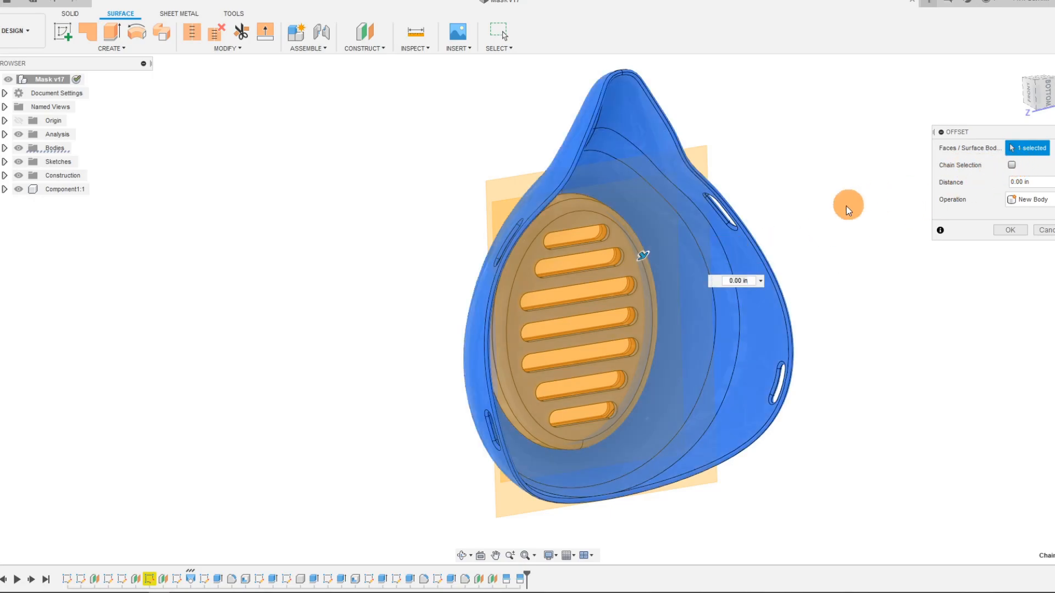
left_click(1027, 147)
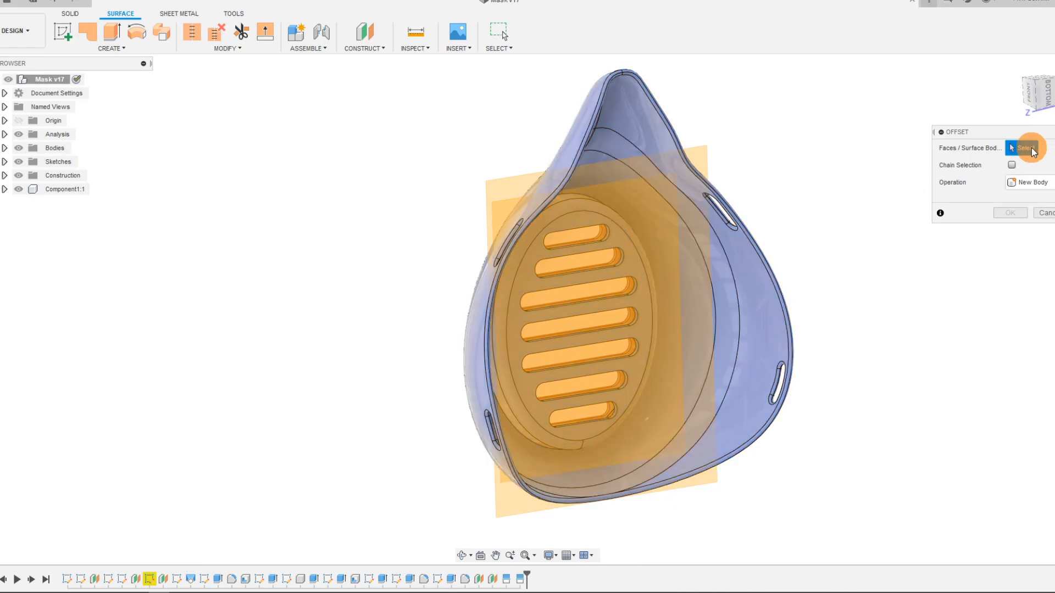
mouse_move(723, 303)
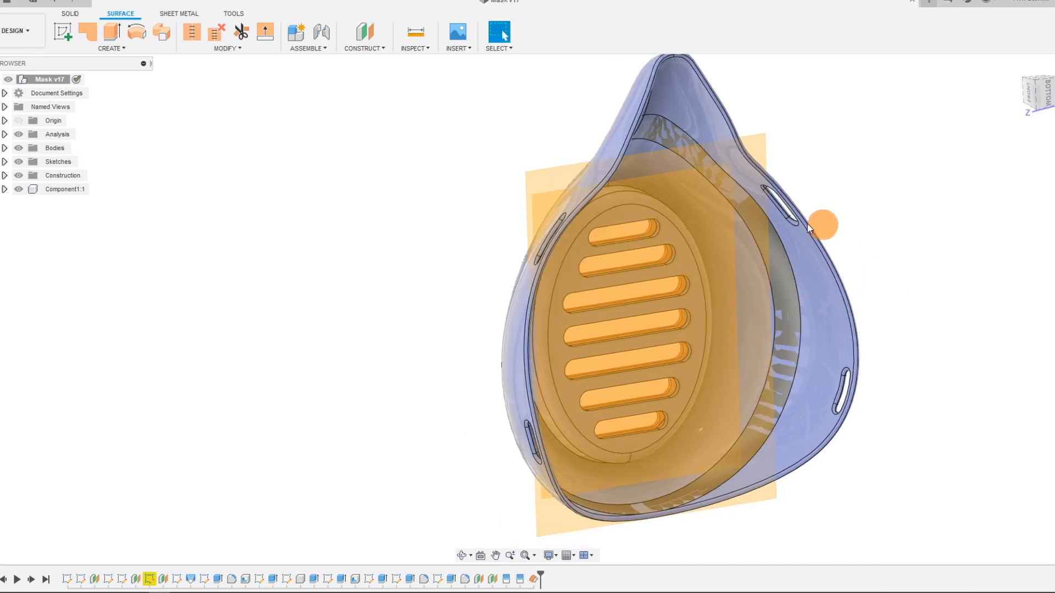
Thicken the inner cup band by 0.4 in into a solid ring, then hide construction planes
left_click(70, 13)
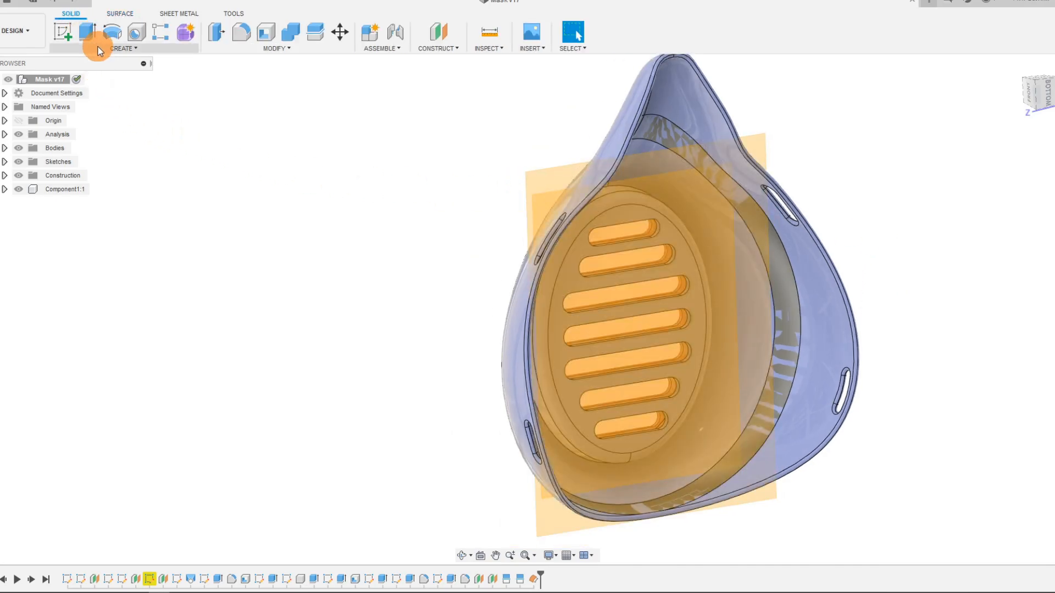
left_click(124, 48)
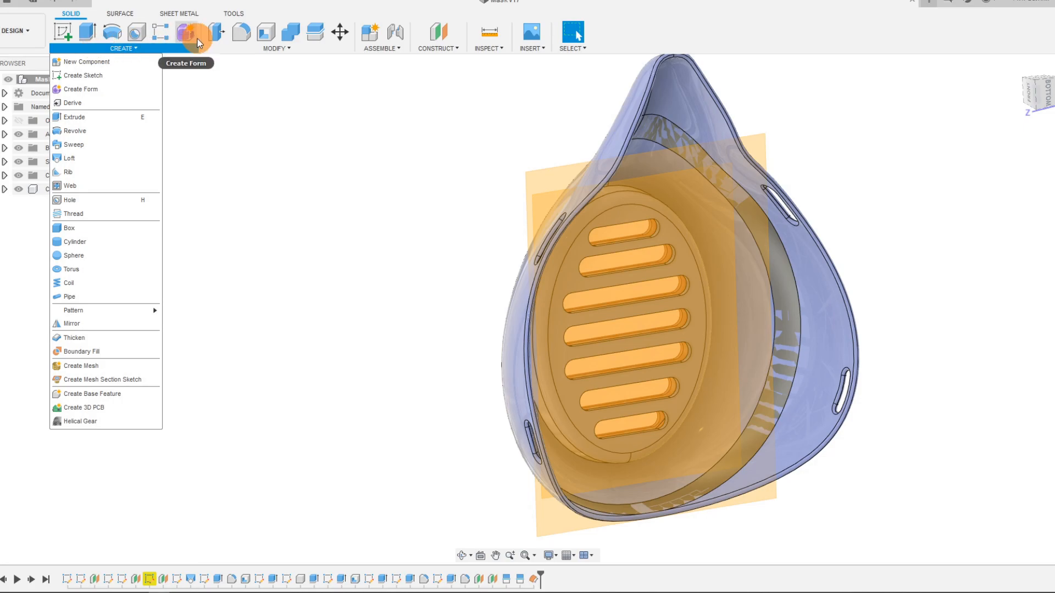
left_click(73, 338)
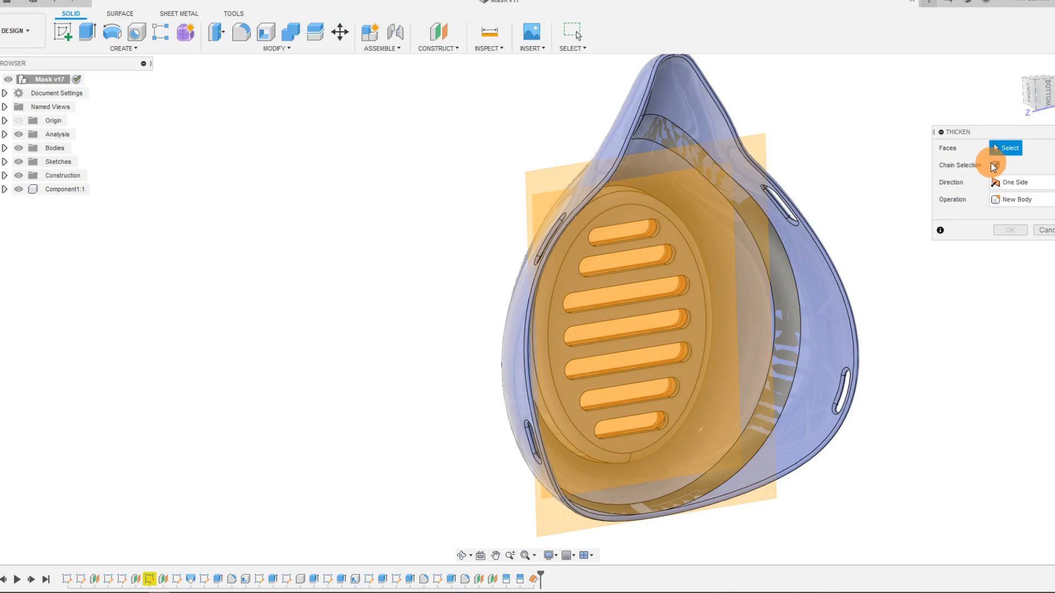
left_click(794, 309)
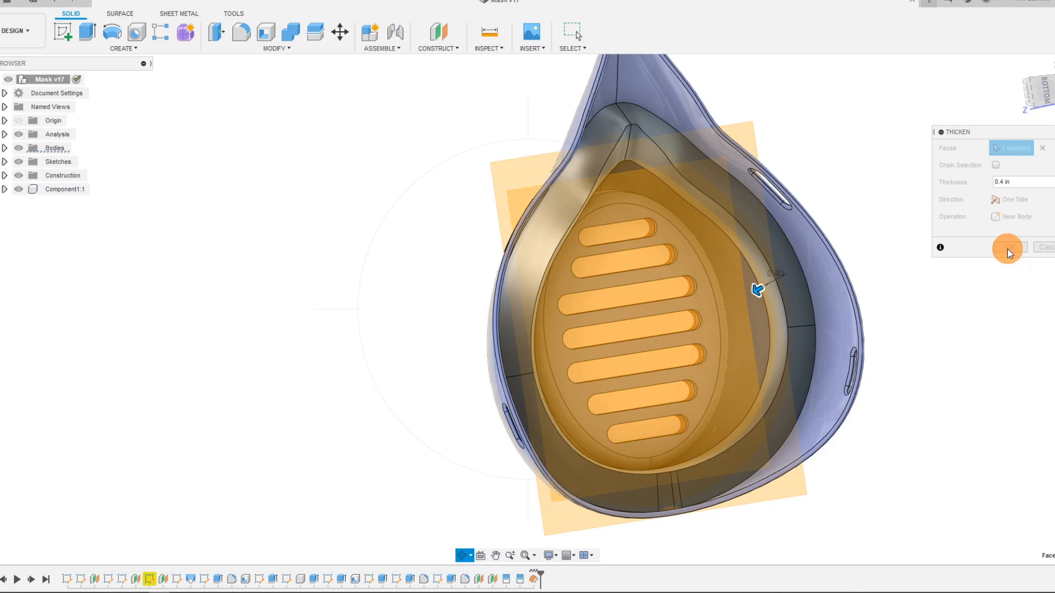
left_click(1007, 247)
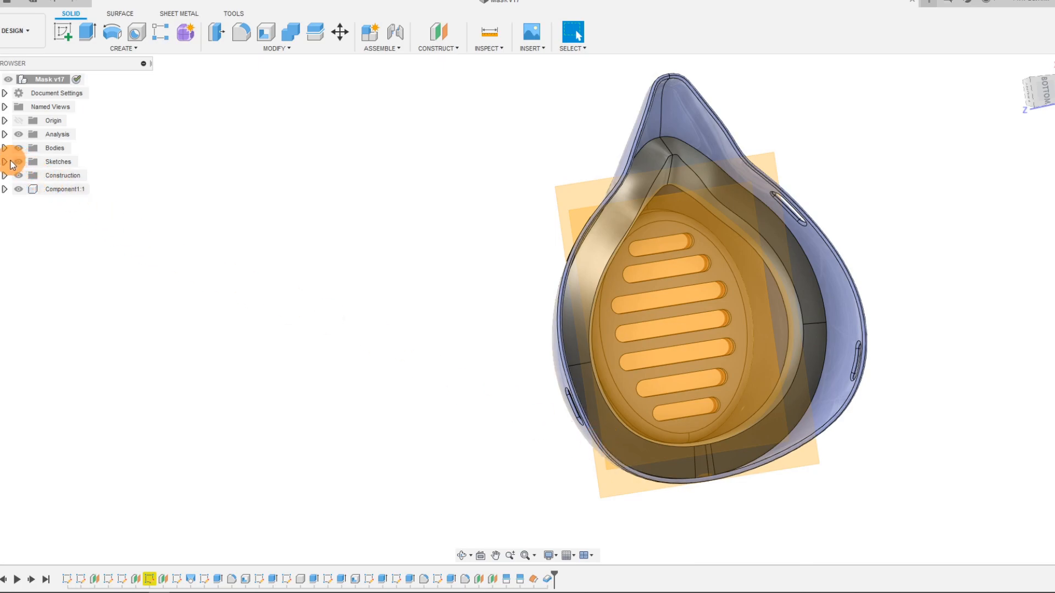
left_click(5, 176)
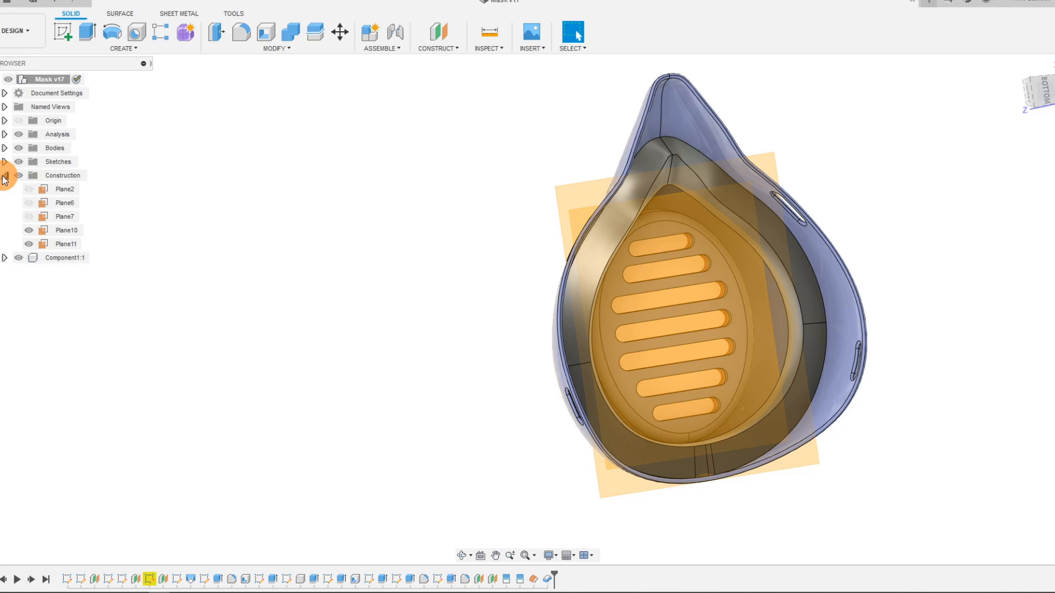
left_click(28, 244)
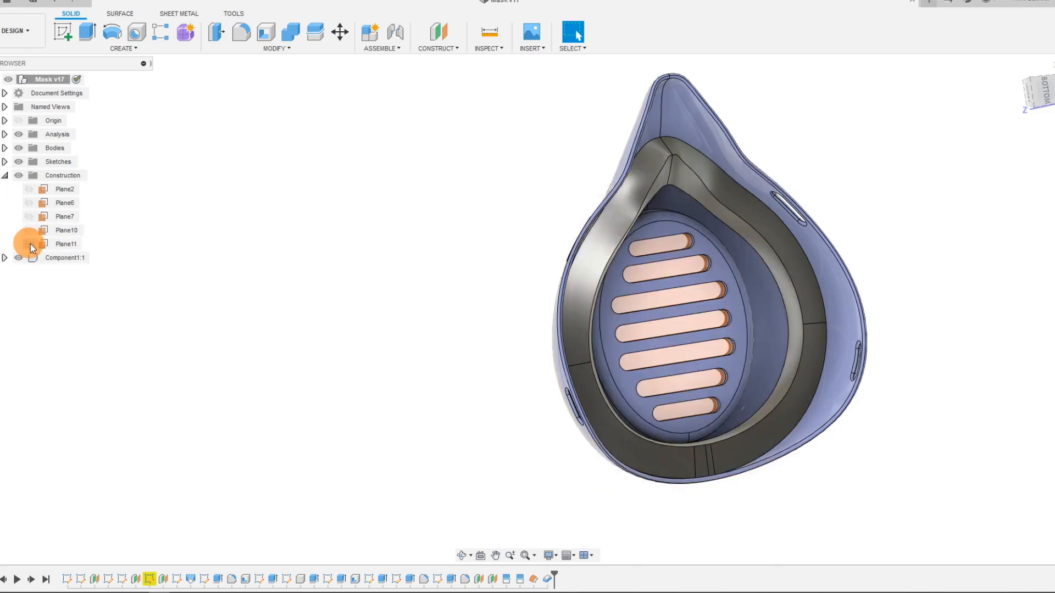